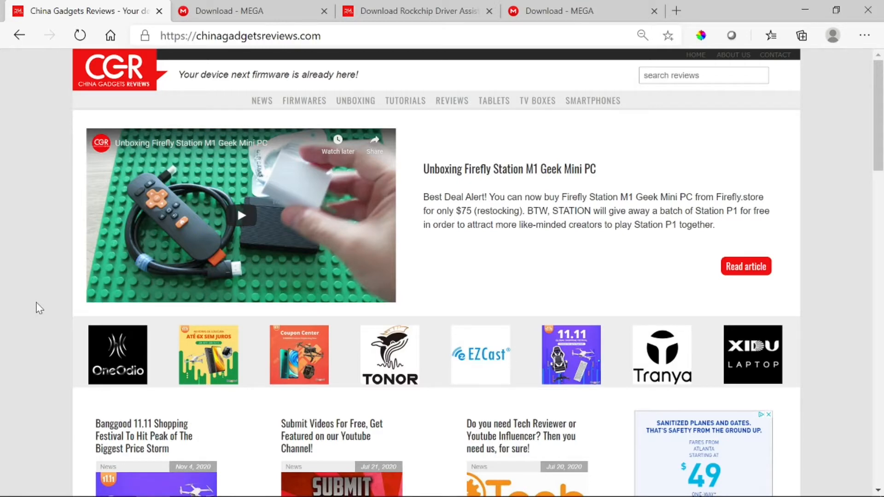
{"action": "mouse_move", "coordinate": [209, 144]}
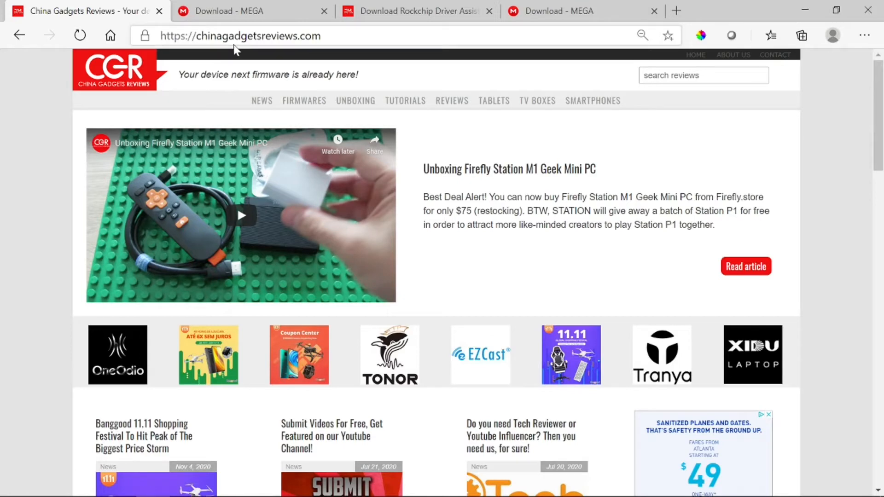
{"action": "mouse_move", "coordinate": [314, 50]}
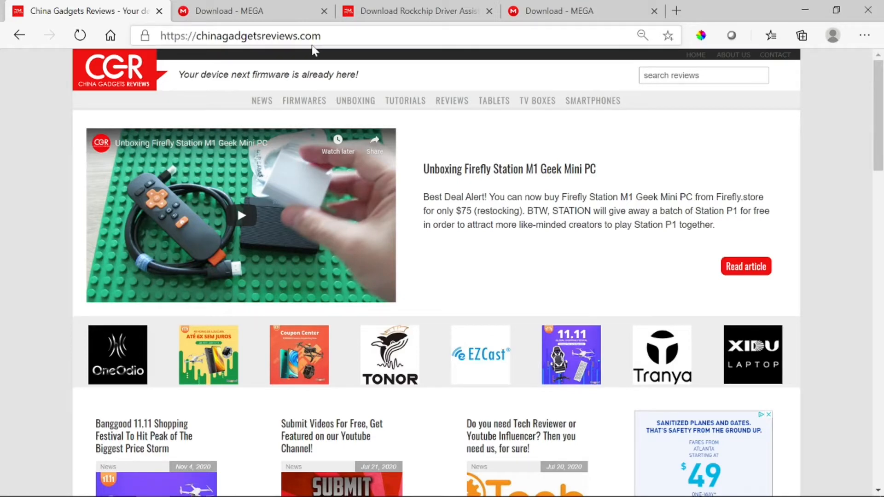
{"action": "mouse_move", "coordinate": [416, 260]}
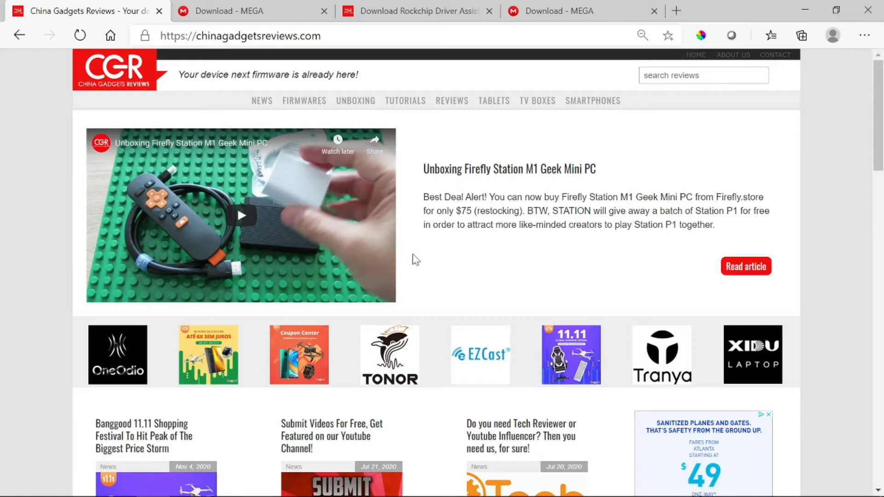
{"action": "mouse_move", "coordinate": [361, 122]}
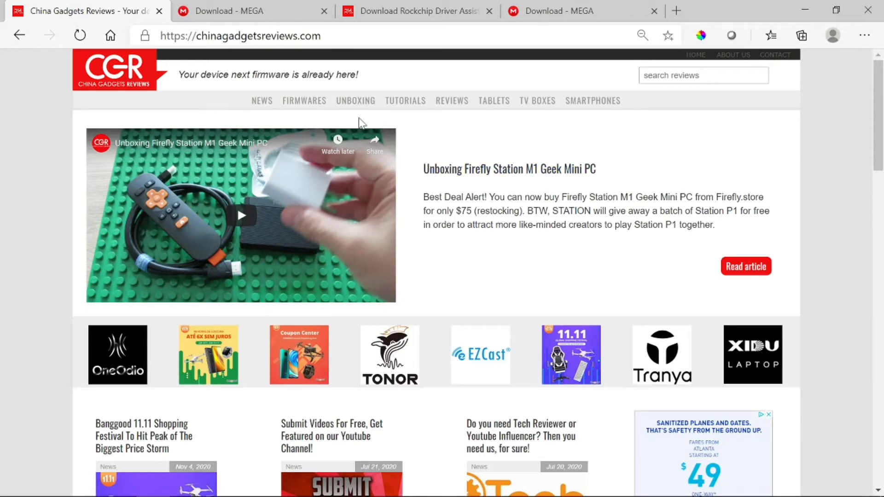
{"action": "mouse_move", "coordinate": [362, 122]}
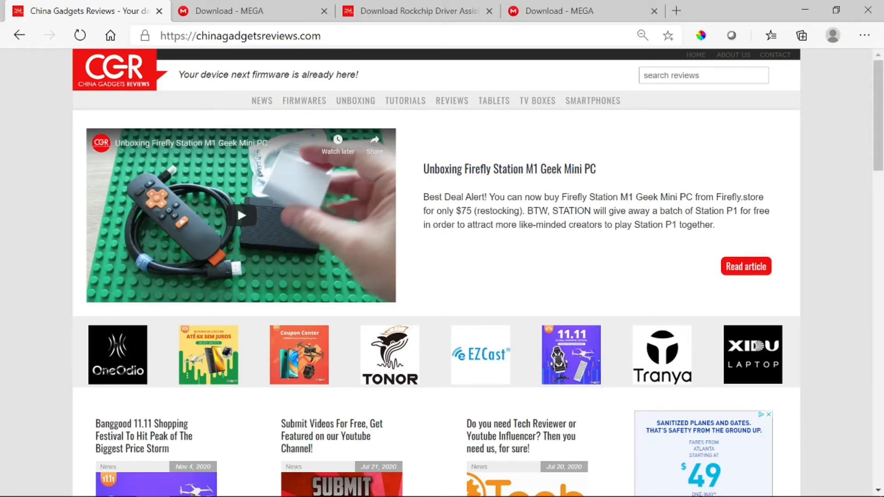
{"action": "mouse_move", "coordinate": [555, 253]}
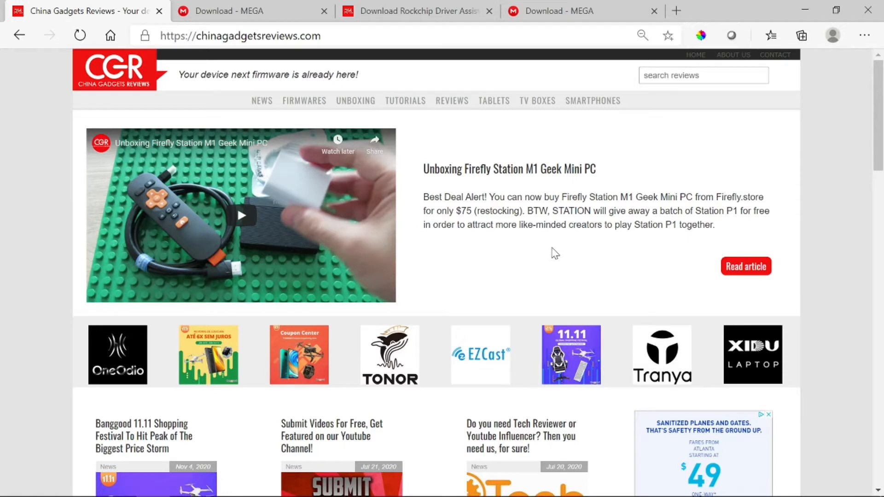
{"action": "mouse_move", "coordinate": [571, 250]}
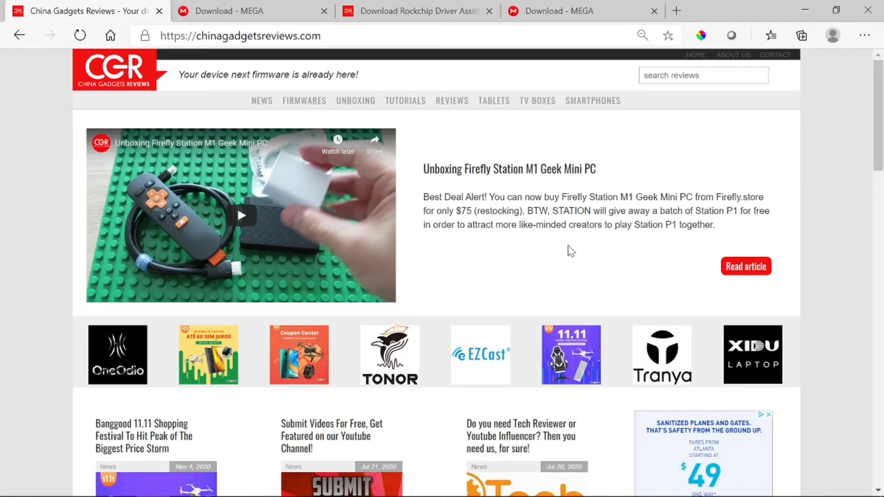
- Search the site for 'leelbox q2 mini' to list the Leelbox Q1 firmware articles
{"action": "left_click", "coordinate": [702, 74]}
{"action": "type", "text": "leelbox q2 mini"}
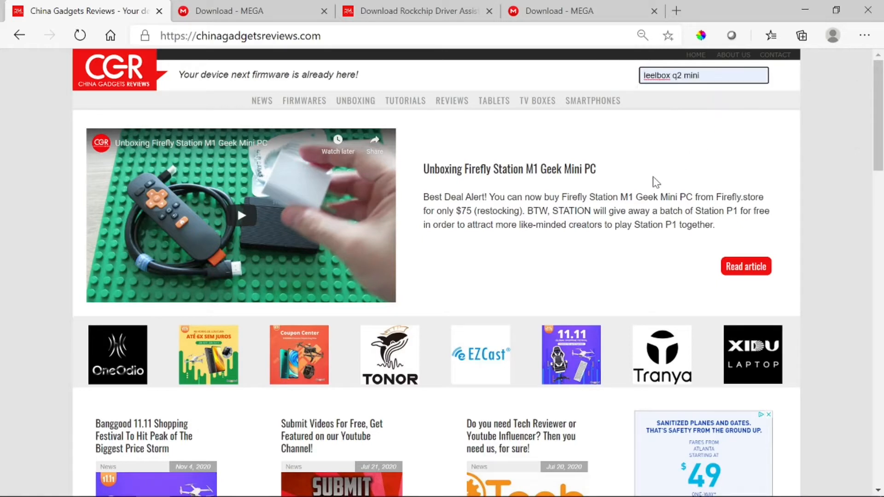
{"action": "mouse_move", "coordinate": [644, 163]}
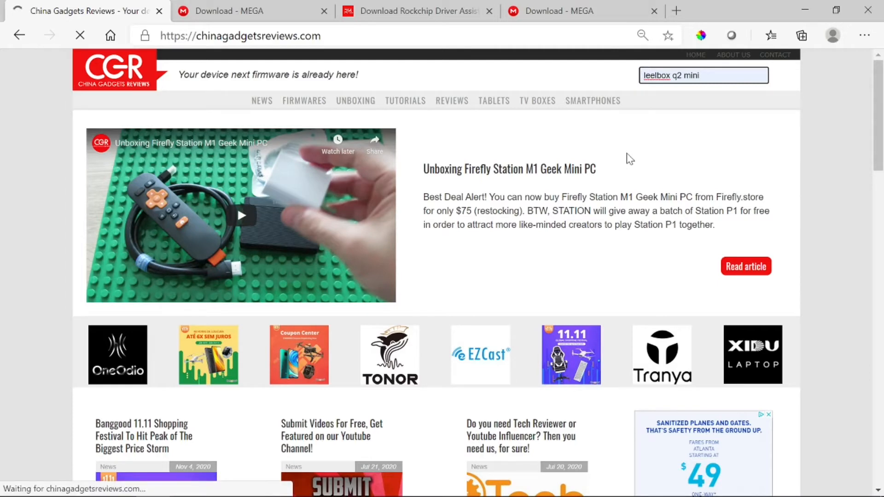
{"action": "key", "text": "Return"}
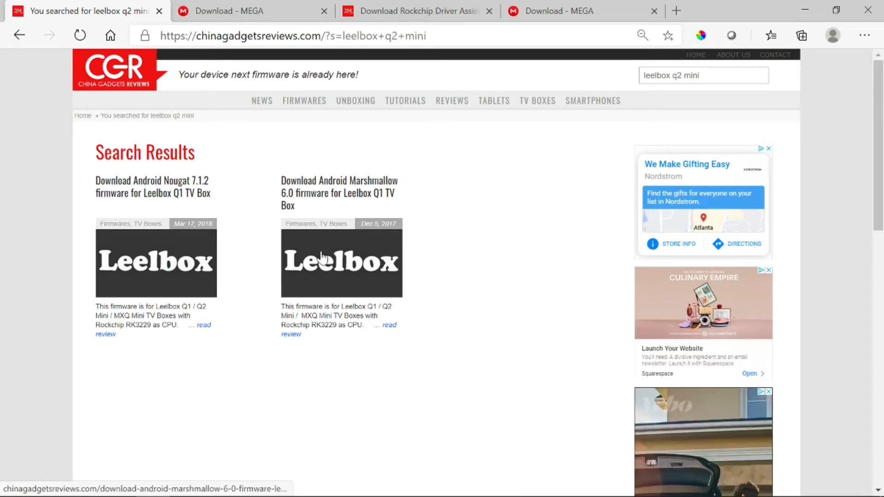
{"action": "mouse_move", "coordinate": [389, 233]}
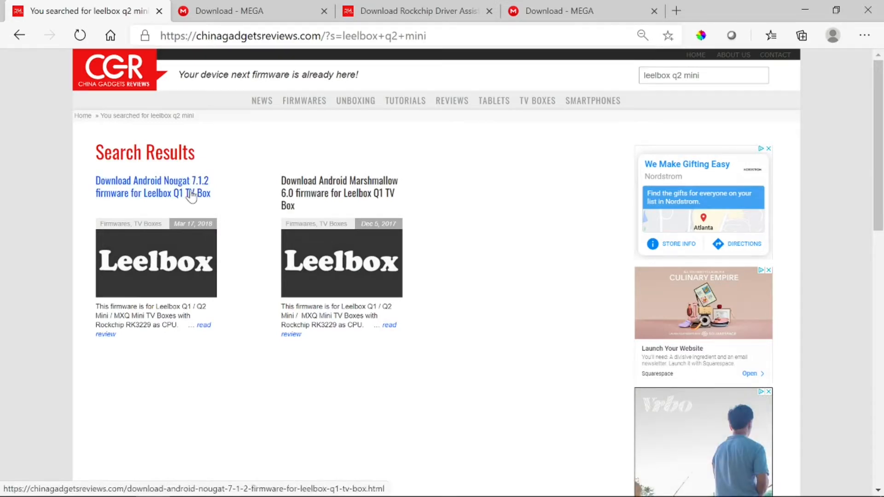
- Open the Android Nougat 7.1.2 Leelbox Q1 firmware article and highlight the 7.1.2 version in its details
{"action": "left_click", "coordinate": [152, 187]}
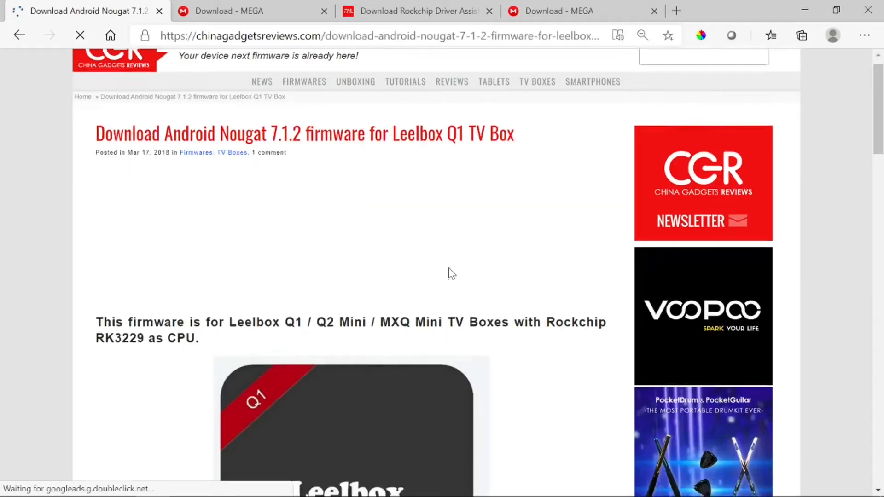
{"action": "scroll", "scroll_direction": "down", "scroll_amount": 3}
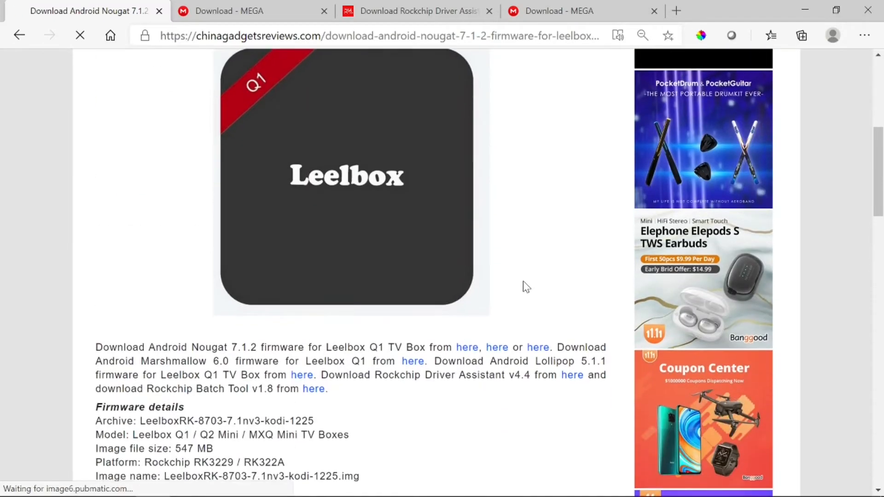
{"action": "scroll", "scroll_direction": "down", "scroll_amount": 3}
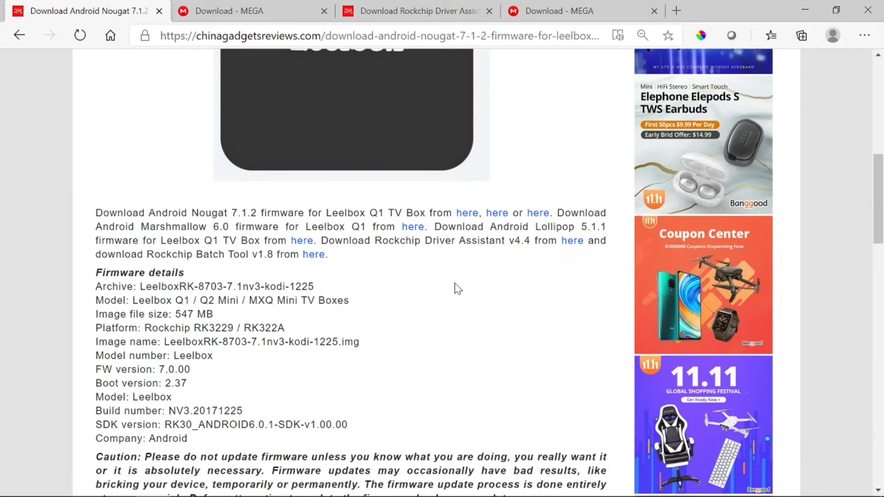
{"action": "mouse_move", "coordinate": [378, 256]}
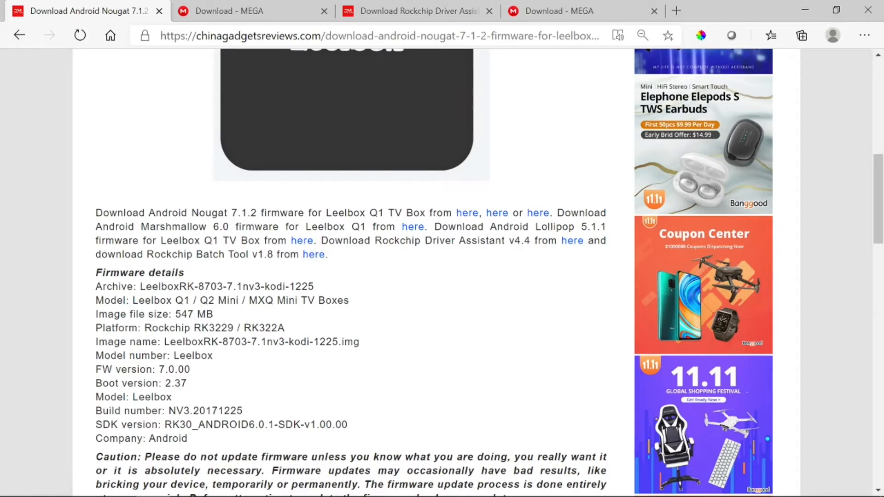
{"action": "double_click", "coordinate": [244, 212]}
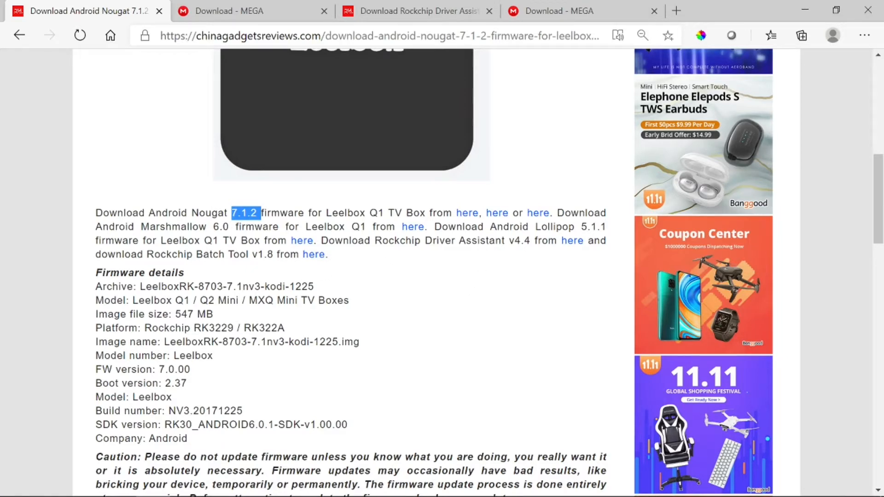
{"action": "mouse_move", "coordinate": [367, 275]}
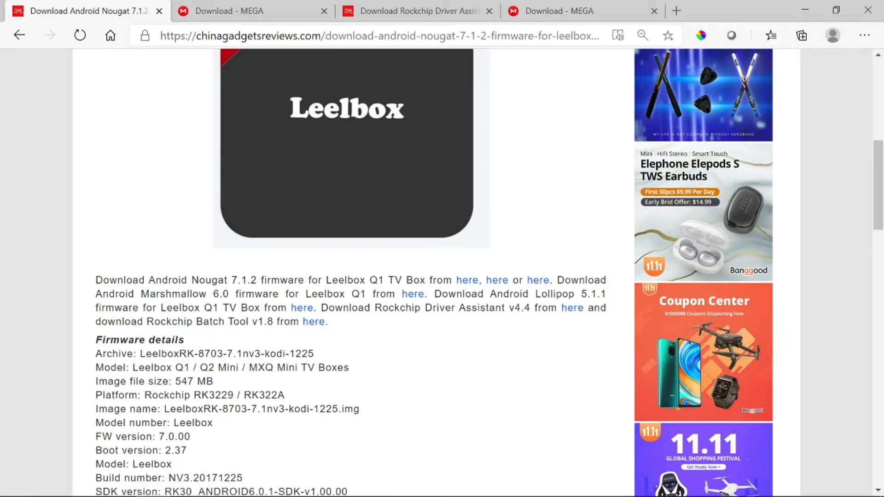
{"action": "mouse_move", "coordinate": [504, 326]}
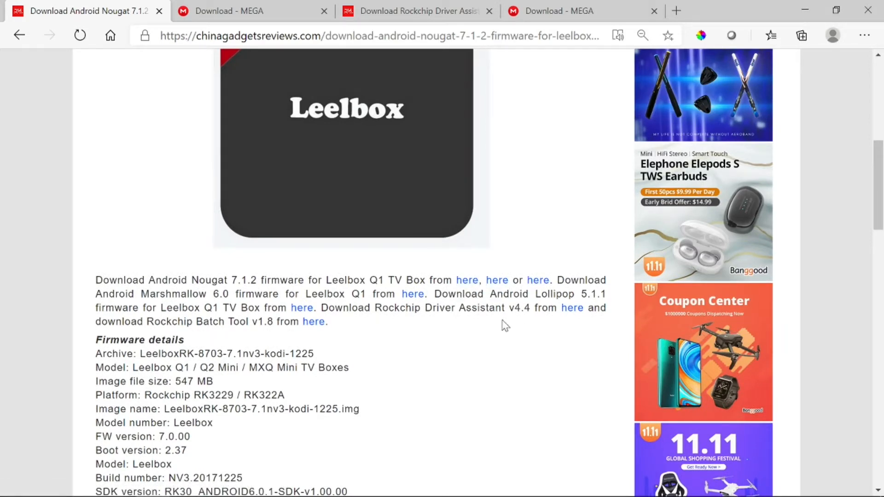
{"action": "mouse_move", "coordinate": [470, 312]}
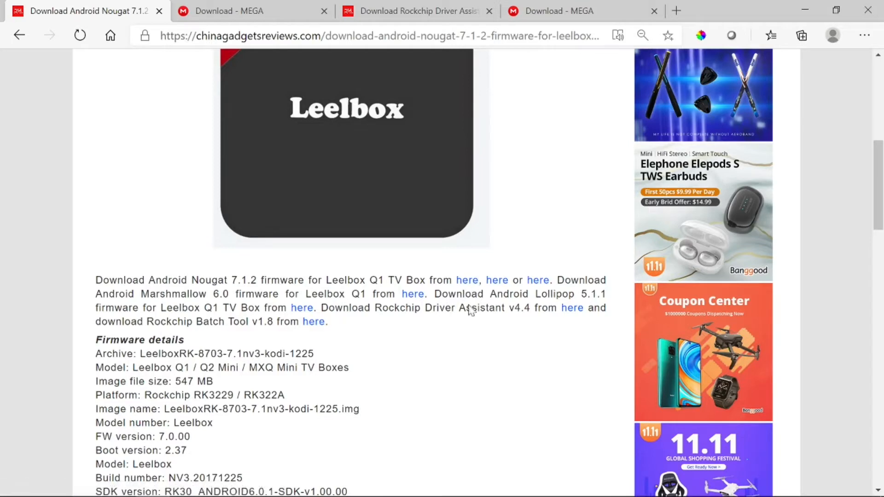
{"action": "mouse_move", "coordinate": [524, 290]}
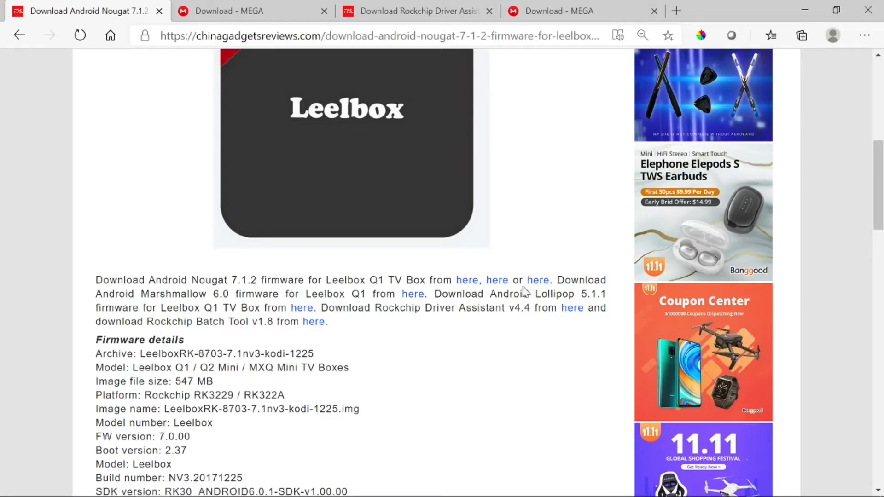
{"action": "mouse_move", "coordinate": [497, 280]}
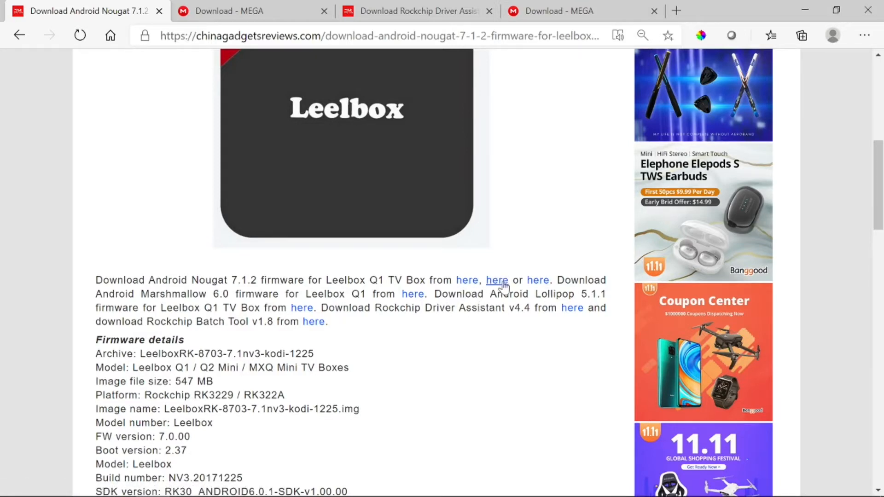
{"action": "mouse_move", "coordinate": [494, 364]}
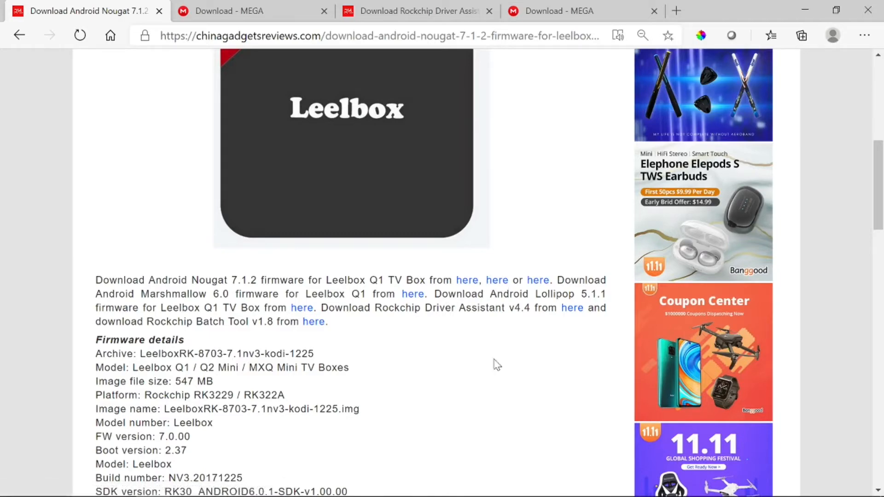
{"action": "mouse_move", "coordinate": [496, 280]}
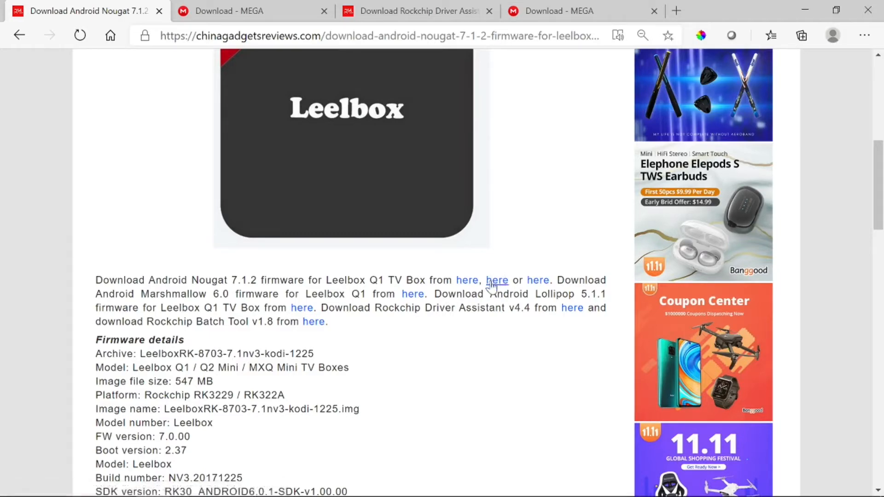
- Review the article's download links, then switch to the MEGA page for the 1.12 GB Leelbox firmware image
{"action": "scroll", "scroll_direction": "up", "scroll_amount": 3}
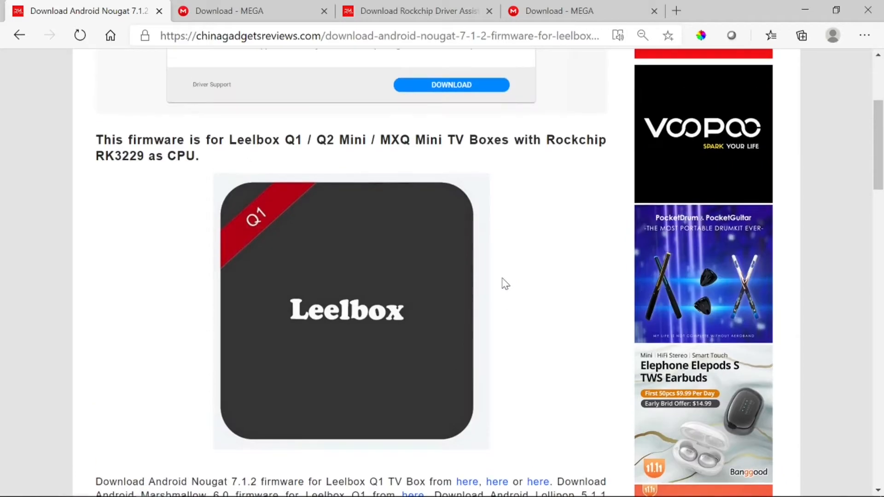
{"action": "scroll", "scroll_direction": "down", "scroll_amount": 3}
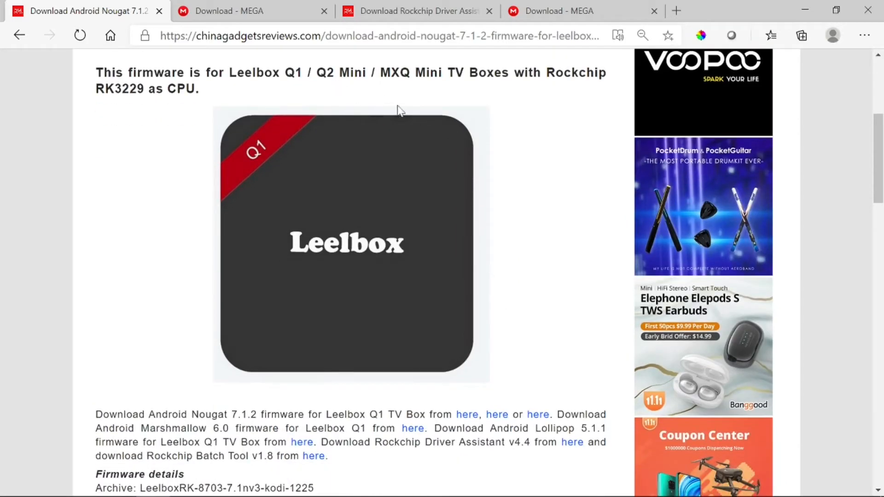
{"action": "mouse_move", "coordinate": [484, 260]}
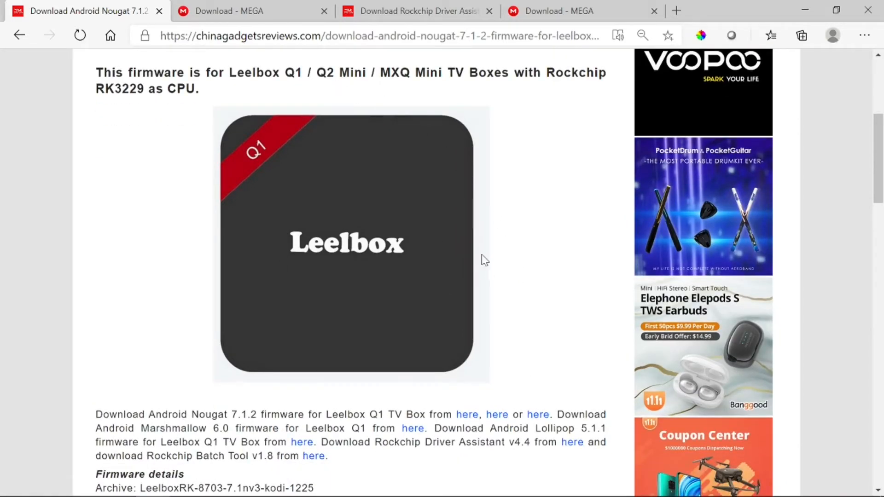
{"action": "scroll", "scroll_direction": "up", "scroll_amount": 3}
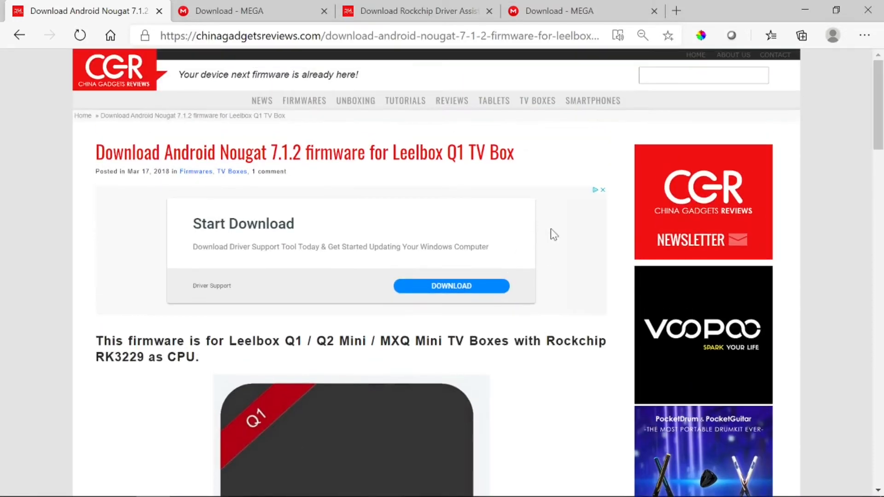
{"action": "mouse_move", "coordinate": [657, 119]}
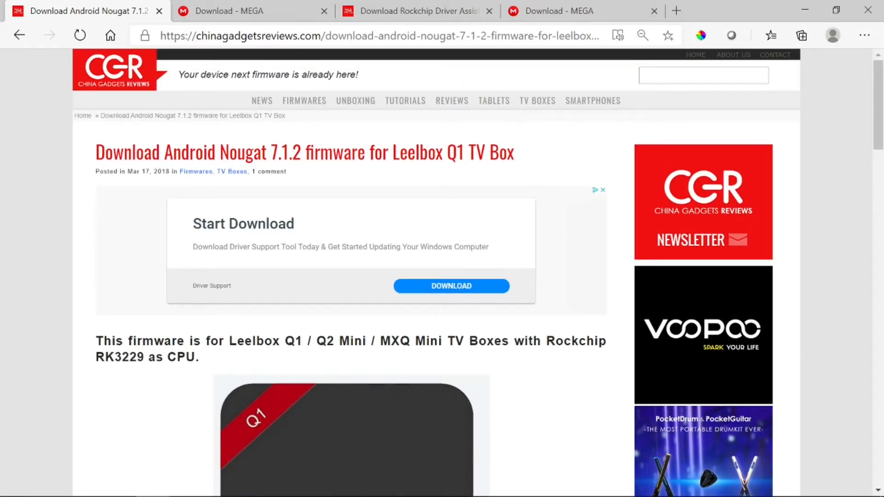
{"action": "mouse_move", "coordinate": [620, 143]}
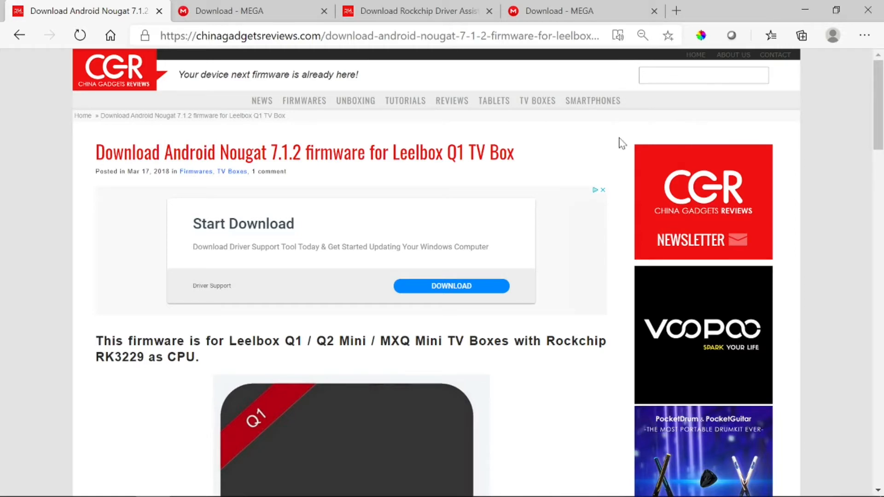
{"action": "scroll", "scroll_direction": "down", "scroll_amount": 3}
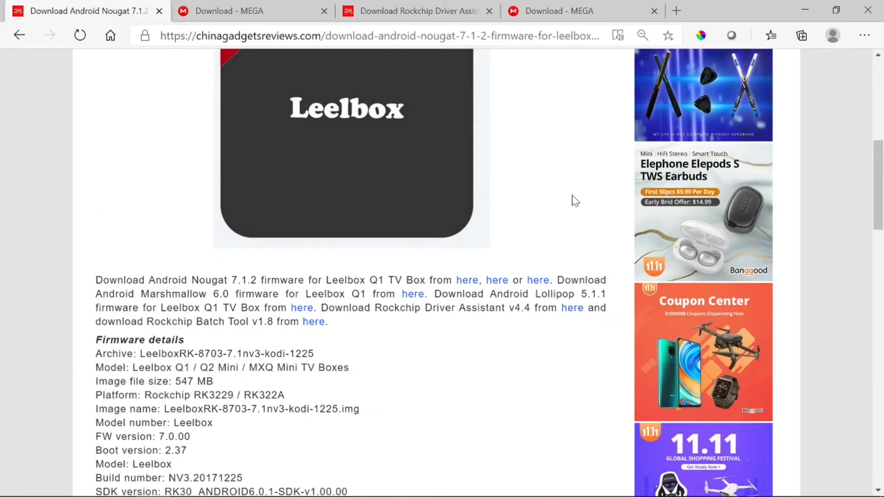
{"action": "scroll", "scroll_direction": "down", "scroll_amount": 3}
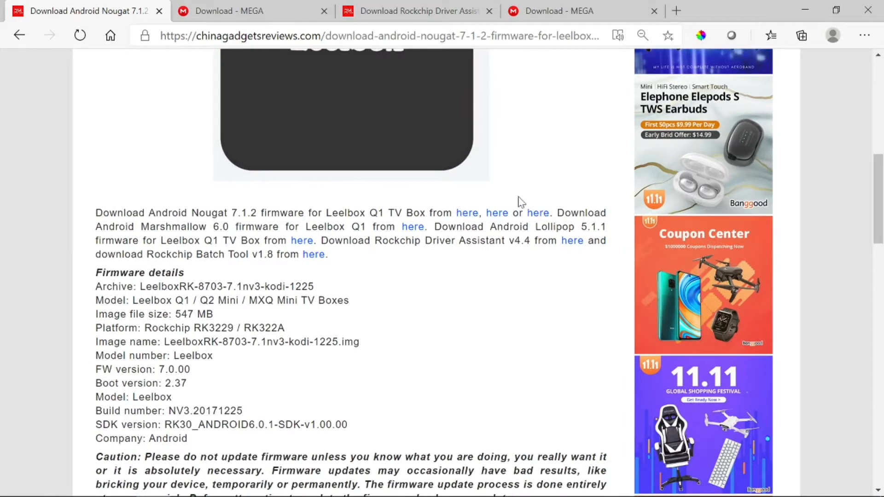
{"action": "mouse_move", "coordinate": [496, 212]}
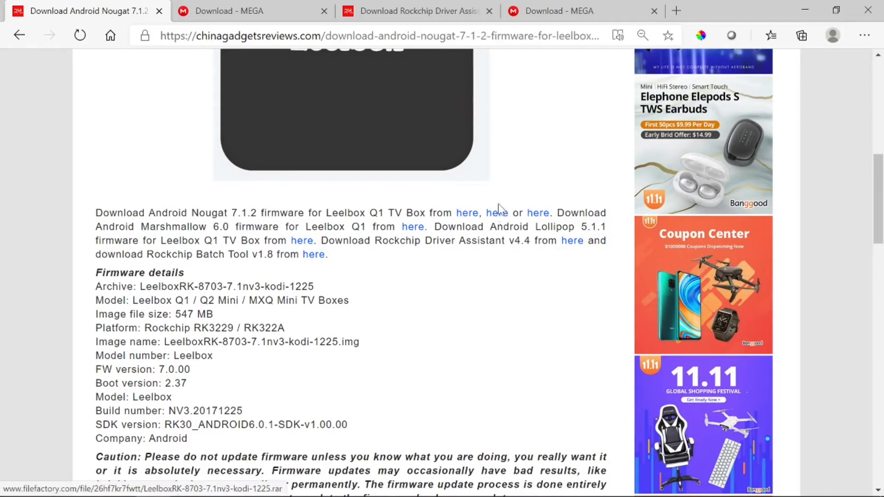
{"action": "mouse_move", "coordinate": [541, 177]}
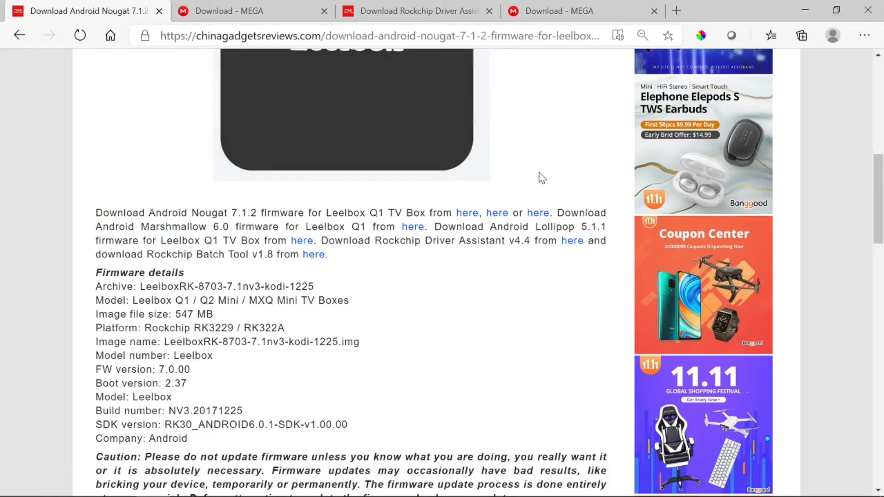
{"action": "mouse_move", "coordinate": [513, 173]}
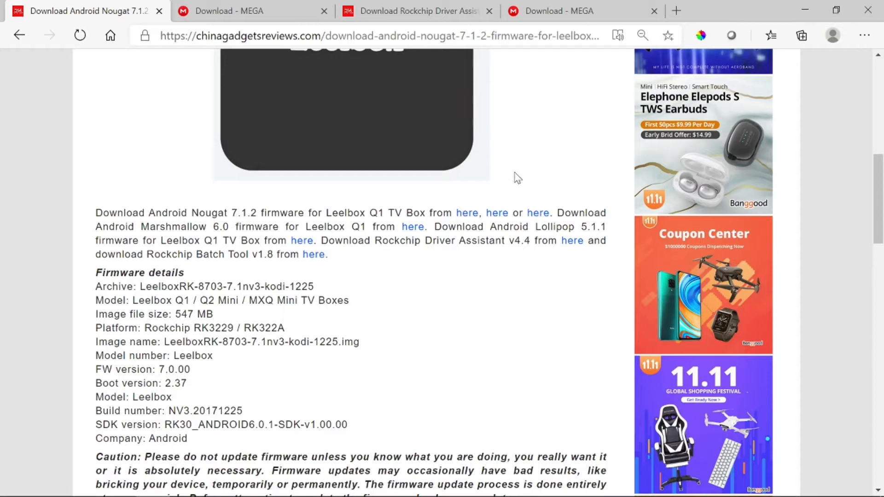
{"action": "mouse_move", "coordinate": [502, 188]}
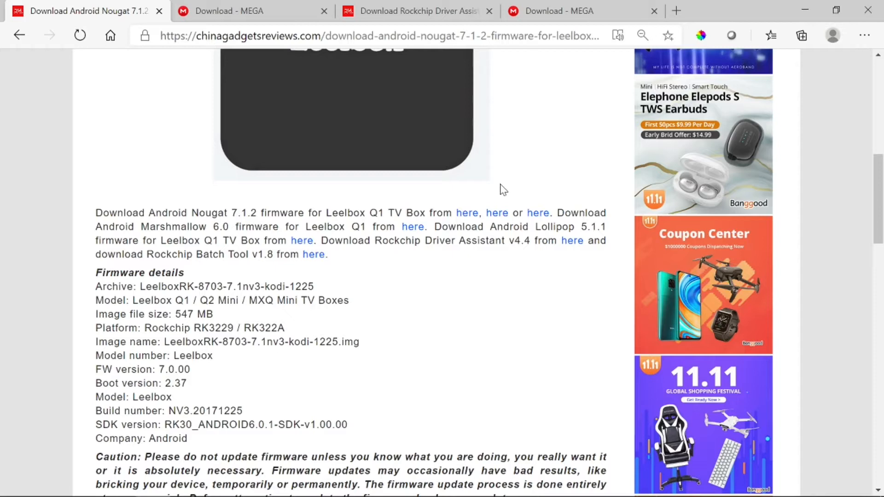
{"action": "mouse_move", "coordinate": [502, 202]}
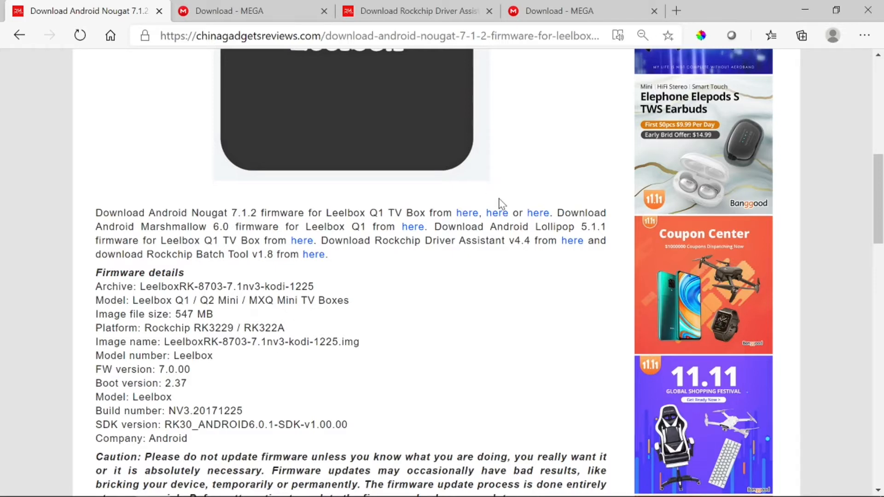
{"action": "mouse_move", "coordinate": [486, 290]}
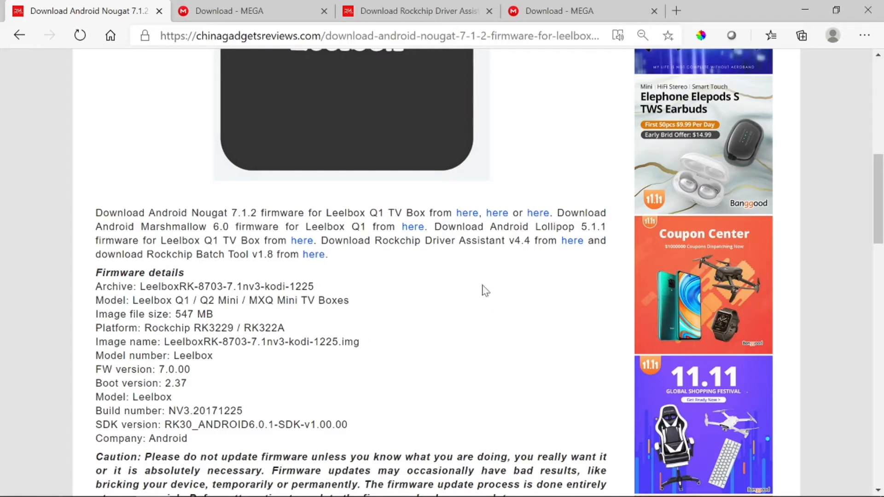
{"action": "mouse_move", "coordinate": [507, 257]}
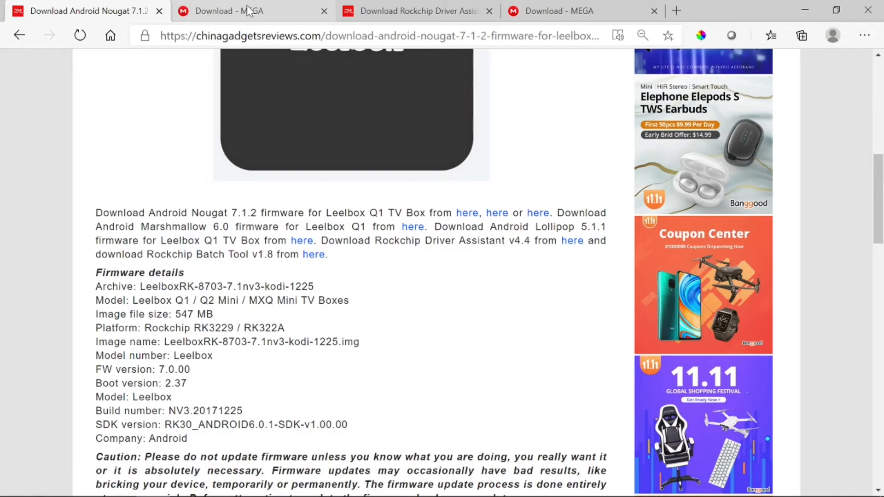
{"action": "mouse_move", "coordinate": [250, 12]}
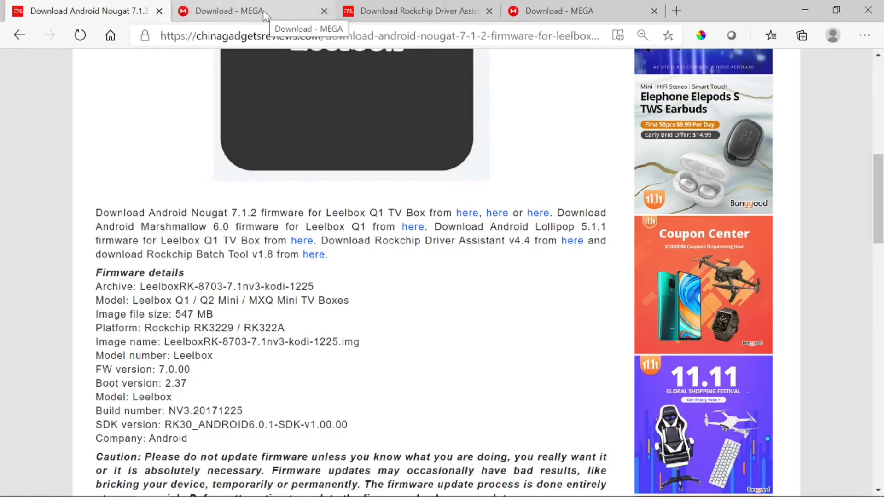
{"action": "mouse_move", "coordinate": [397, 182]}
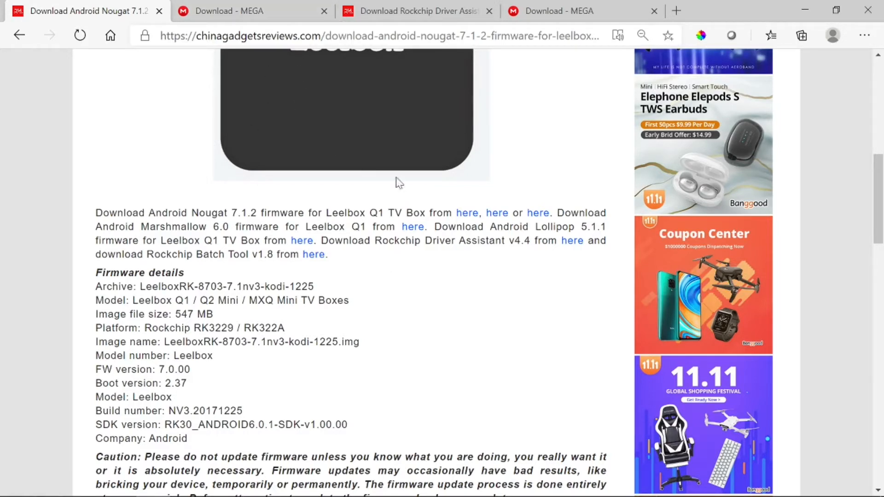
{"action": "left_click", "coordinate": [251, 11]}
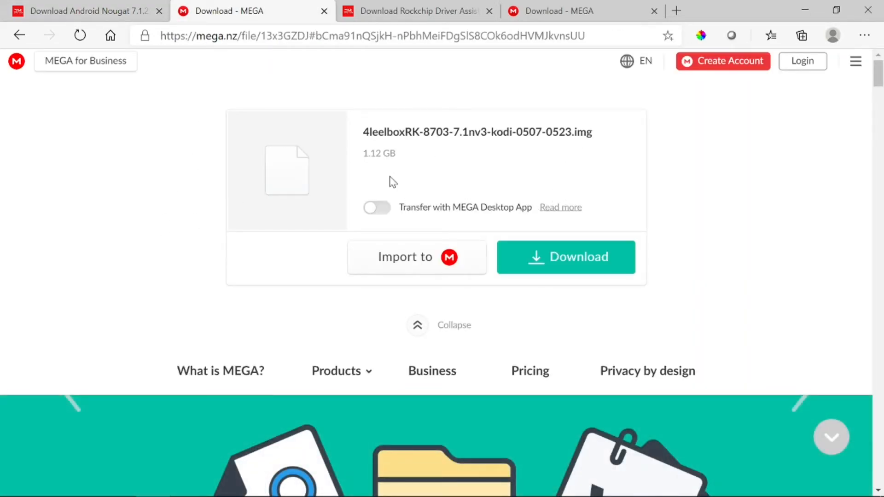
{"action": "mouse_move", "coordinate": [436, 147]}
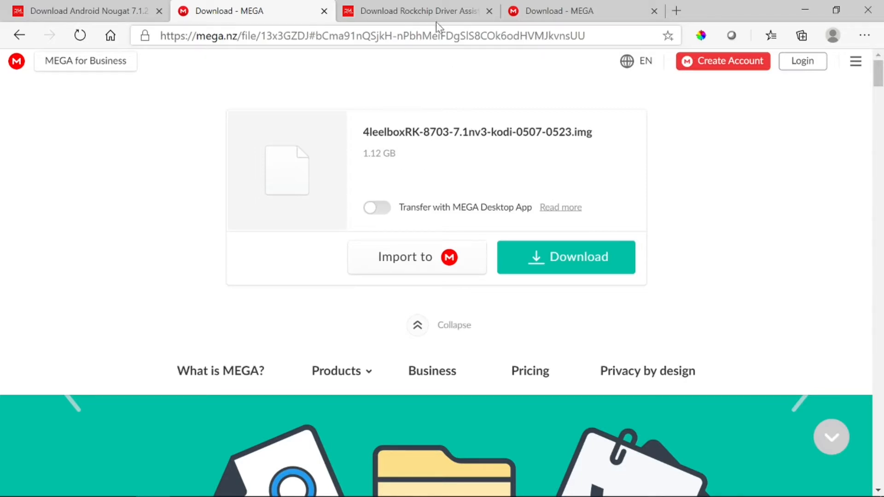
- Switch from the MEGA image page to the Download Rockchip Driver Assistant v4.5 article
{"action": "left_click", "coordinate": [417, 11]}
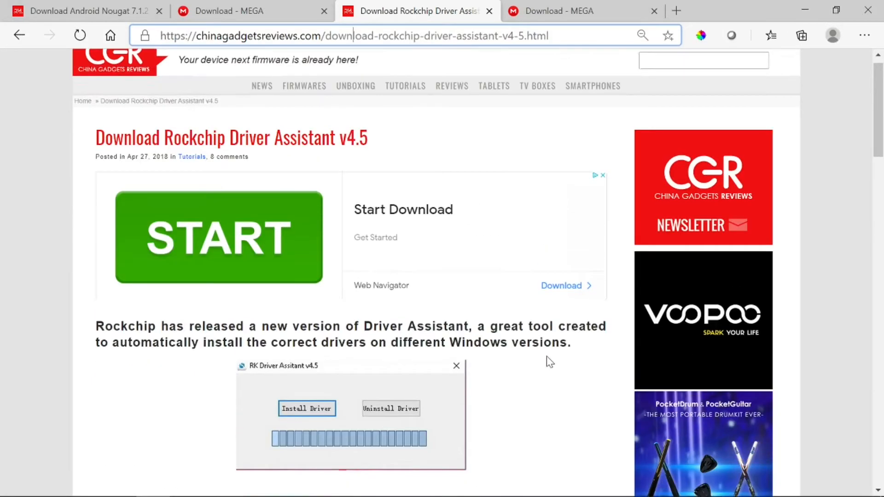
- Glance at the Driver Assistant v4.5 article, then return to the Android Nougat 7.1.2 firmware page
{"action": "scroll", "scroll_direction": "up", "scroll_amount": 3}
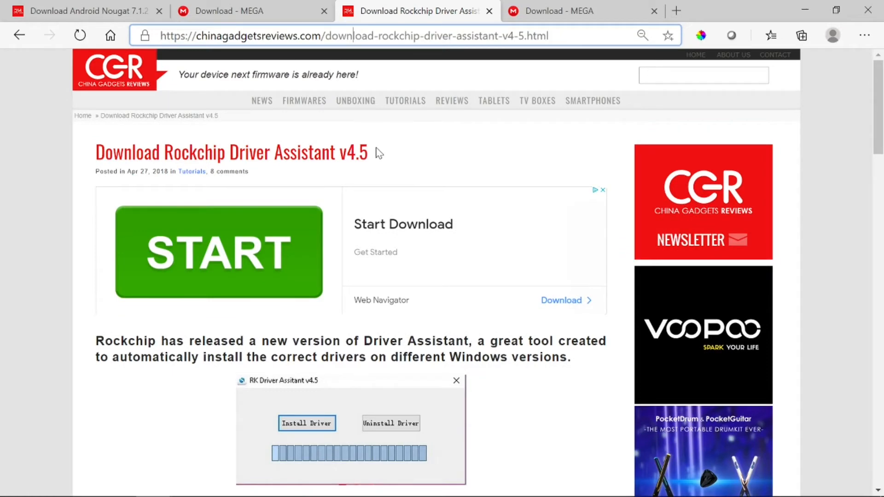
{"action": "mouse_move", "coordinate": [158, 108]}
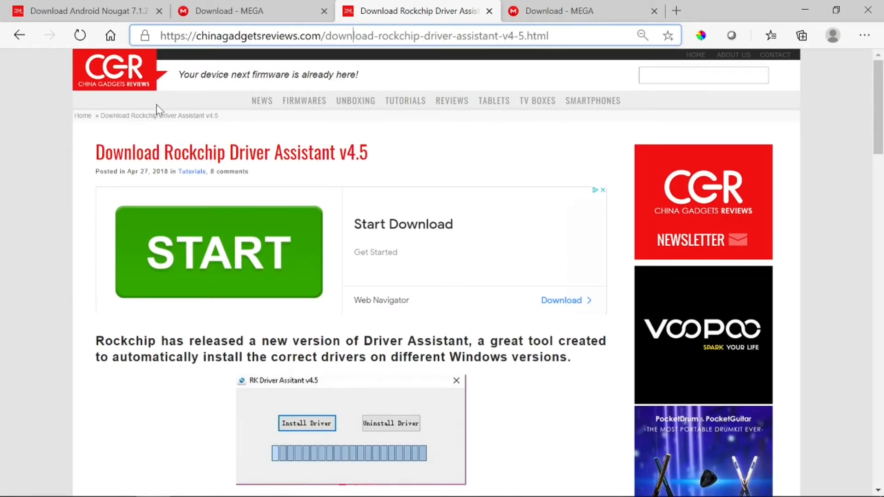
{"action": "mouse_move", "coordinate": [391, 164]}
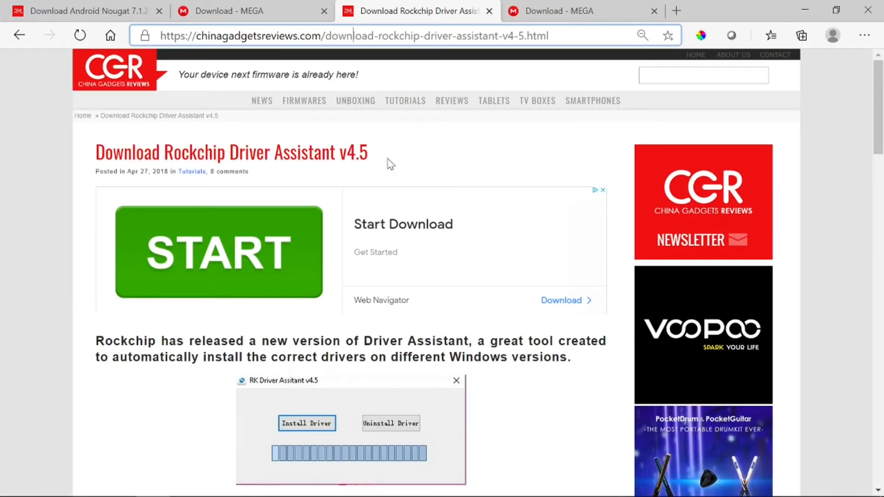
{"action": "mouse_move", "coordinate": [391, 164]}
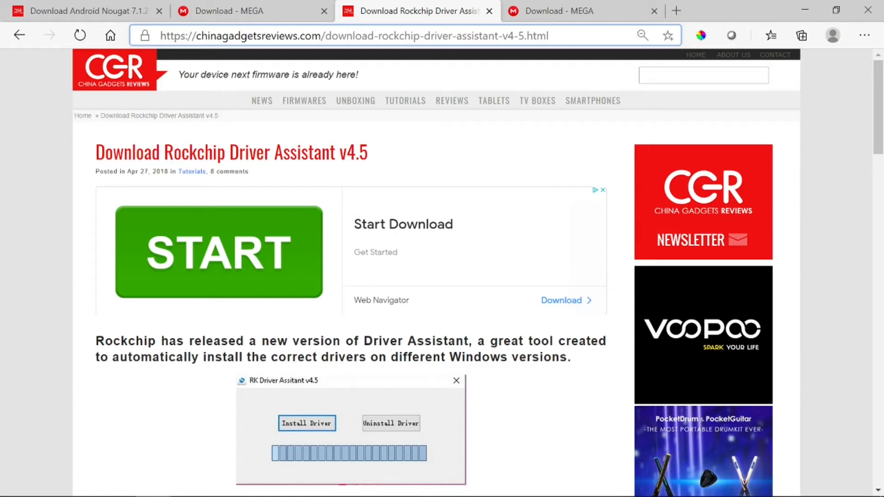
{"action": "mouse_move", "coordinate": [426, 194]}
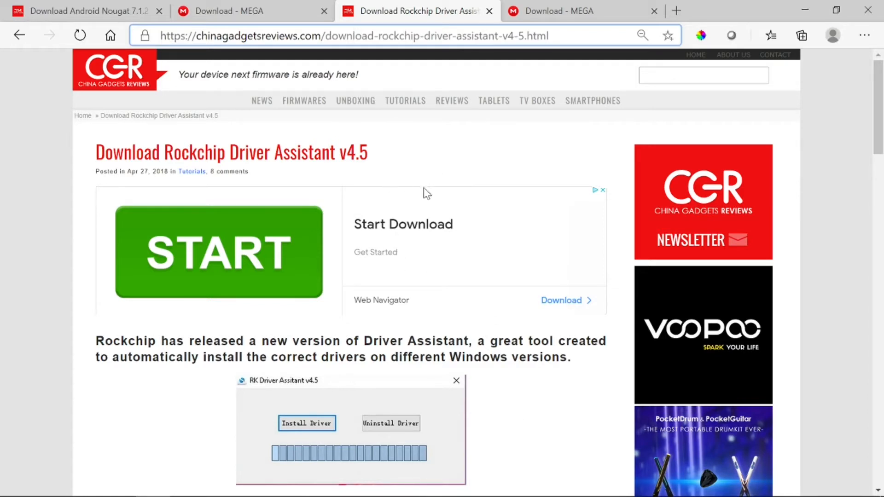
{"action": "mouse_move", "coordinate": [386, 164]}
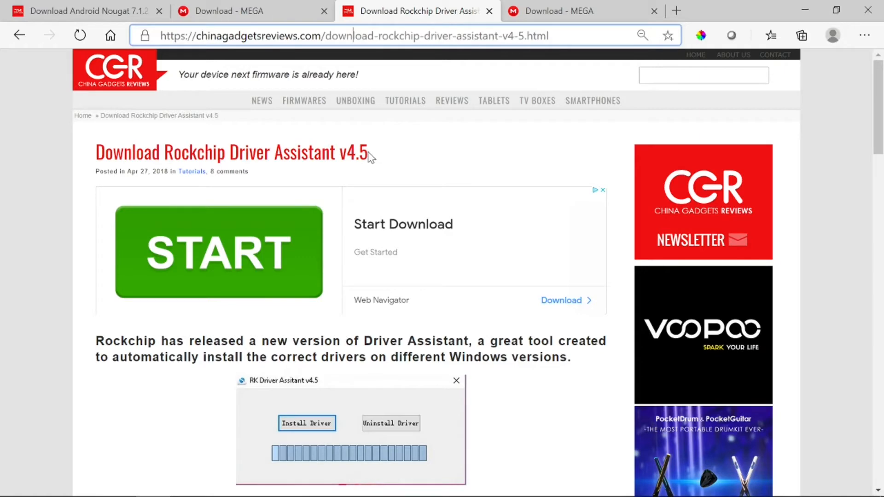
{"action": "mouse_move", "coordinate": [391, 159]}
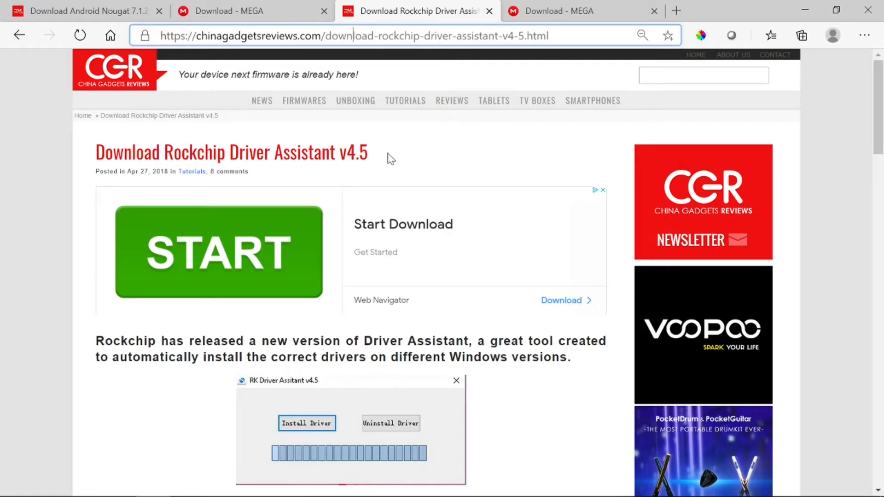
{"action": "left_click", "coordinate": [84, 11]}
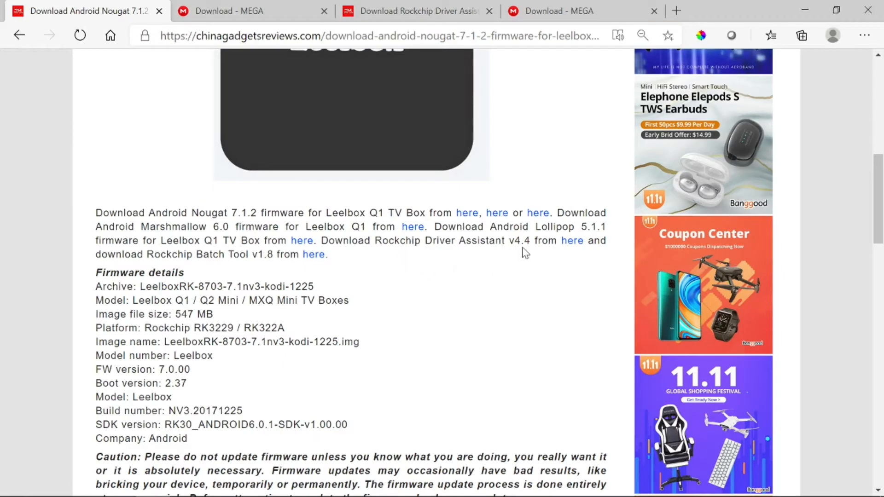
{"action": "mouse_move", "coordinate": [480, 298]}
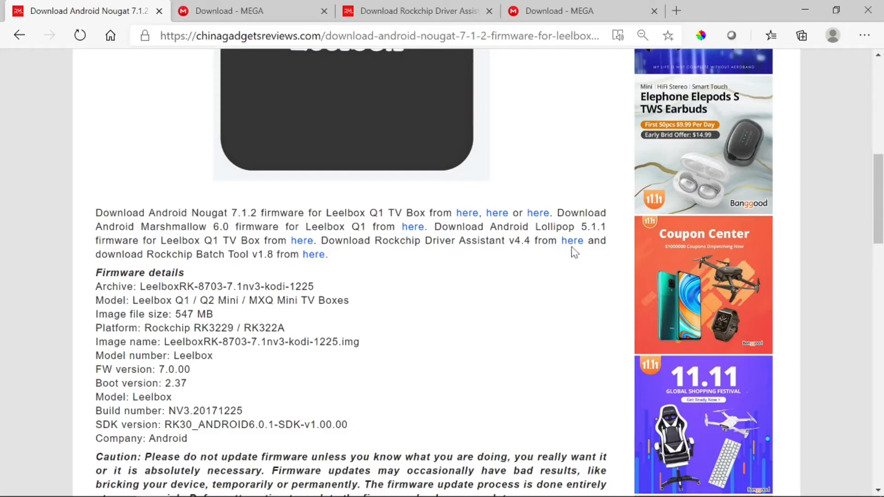
{"action": "mouse_move", "coordinate": [254, 11]}
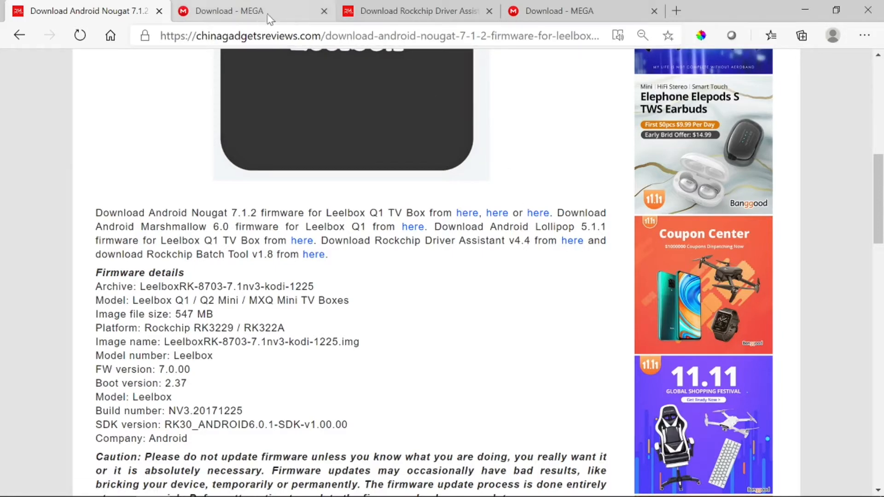
- Switch to the Download Rockchip Driver Assistant v4.5 article again
{"action": "left_click", "coordinate": [418, 11]}
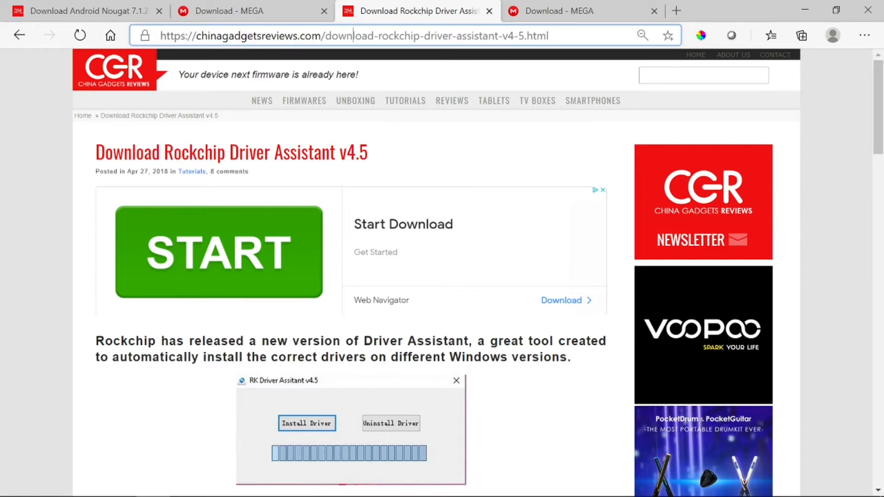
- Review the Driver Assistant download links, then switch to the MEGA page for AndroidTool_Release_v2.42 englsih.zip
{"action": "left_click", "coordinate": [702, 75]}
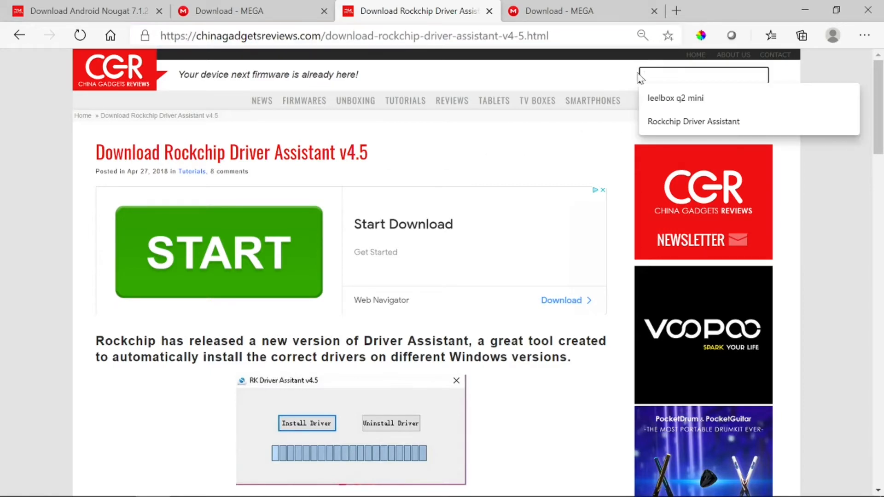
{"action": "scroll", "scroll_direction": "down", "scroll_amount": 3}
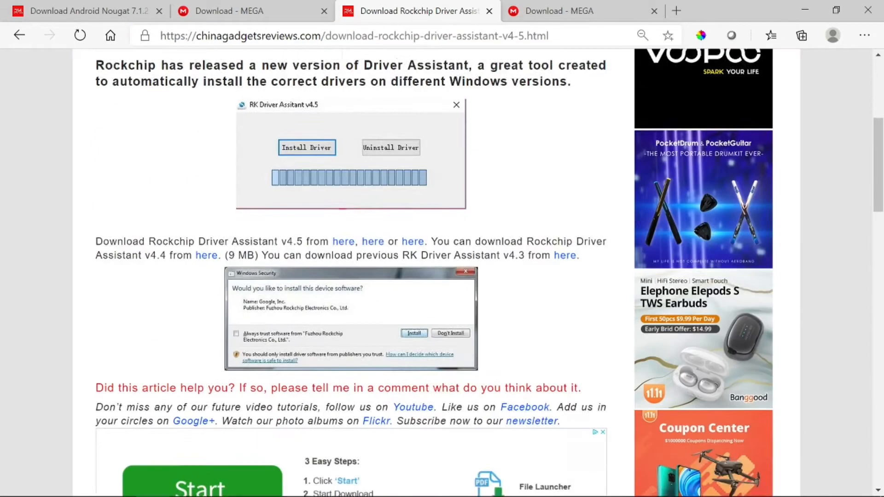
{"action": "scroll", "scroll_direction": "up", "scroll_amount": 3}
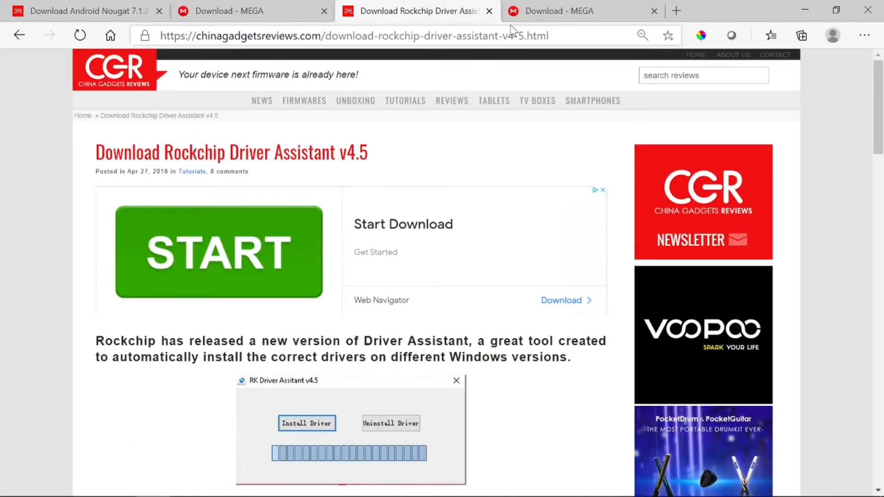
{"action": "left_click", "coordinate": [563, 11]}
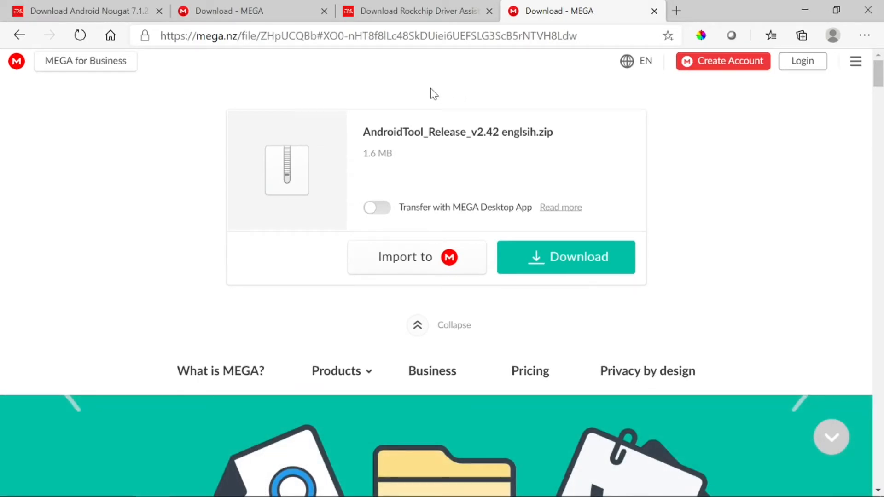
{"action": "mouse_move", "coordinate": [509, 314]}
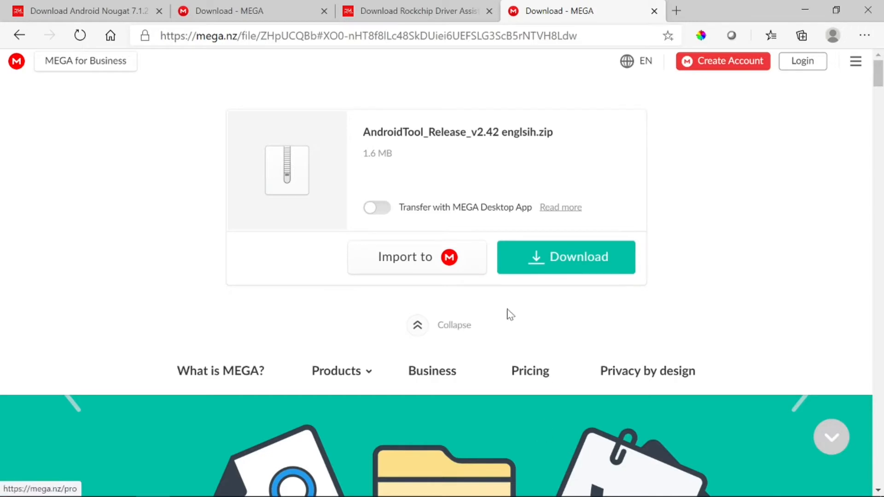
{"action": "mouse_move", "coordinate": [740, 282]}
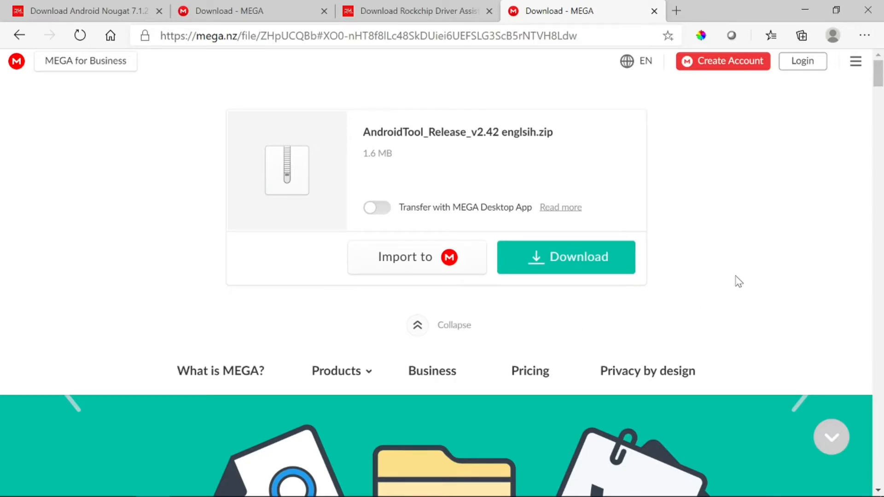
{"action": "mouse_move", "coordinate": [558, 483]}
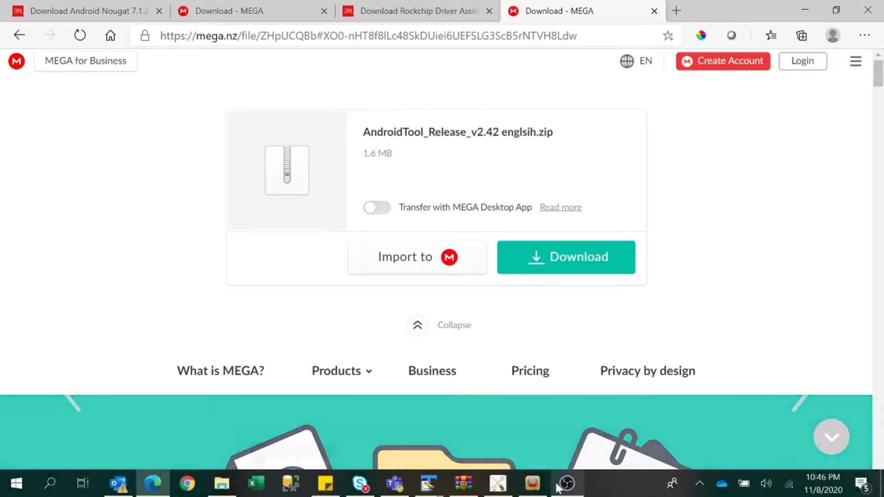
- Bring the Amlogic USB Burning Tool V3.1.0 window to the front from the taskbar
{"action": "left_click", "coordinate": [532, 484]}
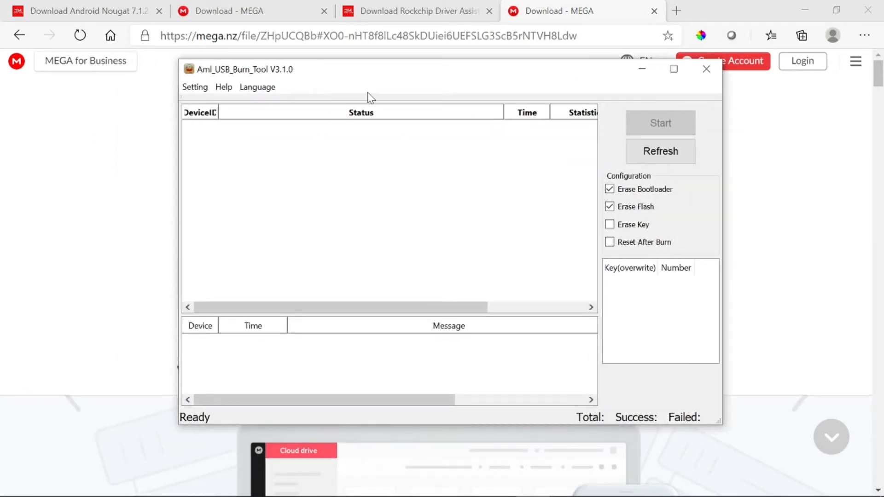
{"action": "mouse_move", "coordinate": [408, 180]}
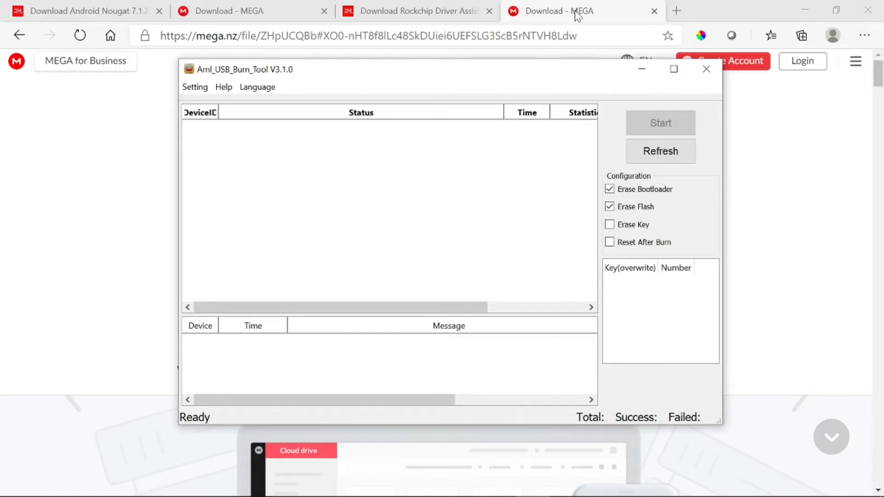
- Return to the MEGA download page for AndroidTool_Release_v2.42 englsih.zip
{"action": "left_click", "coordinate": [707, 69]}
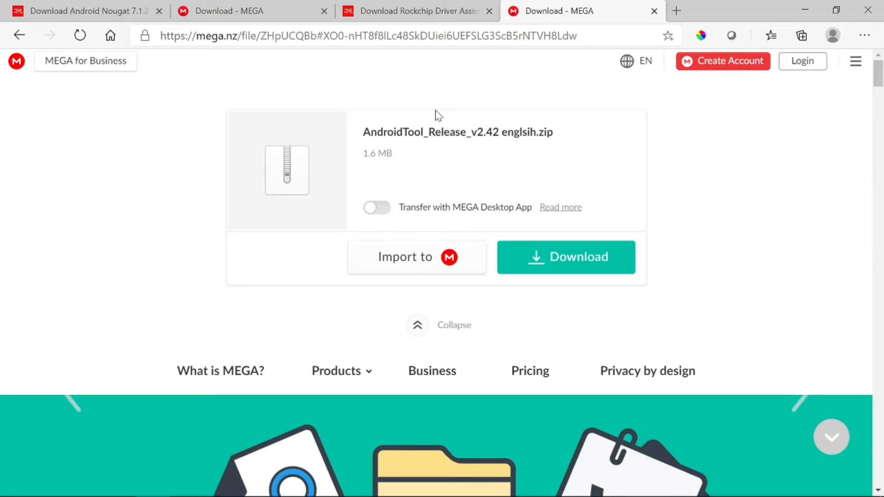
{"action": "mouse_move", "coordinate": [606, 182]}
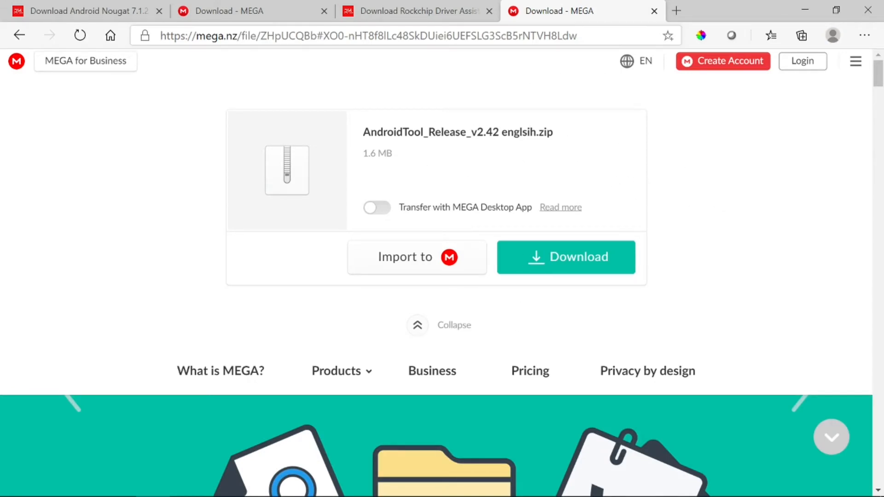
{"action": "mouse_move", "coordinate": [663, 323]}
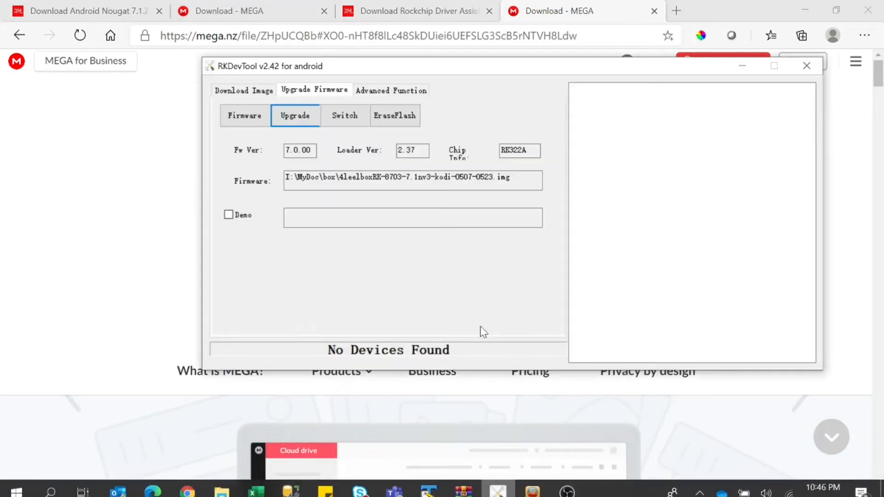
{"action": "mouse_move", "coordinate": [423, 286]}
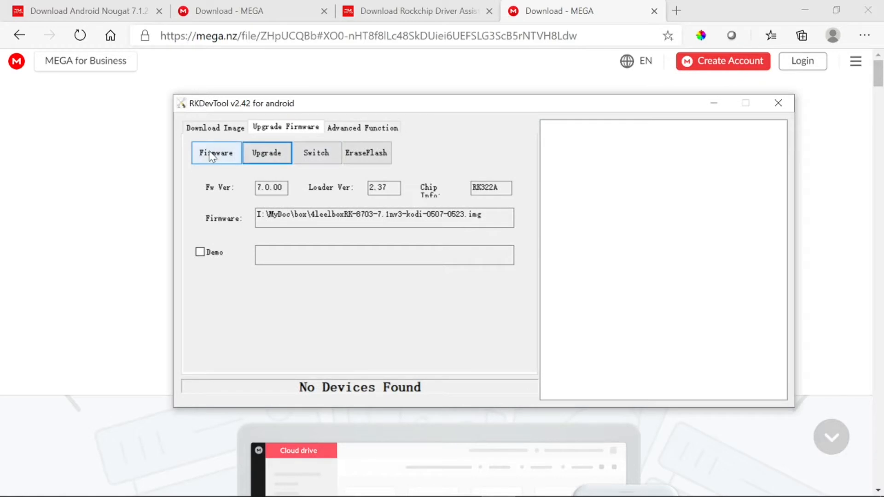
- Start choosing the firmware image in RKDevTool's Upgrade Firmware section
{"action": "left_click", "coordinate": [384, 217]}
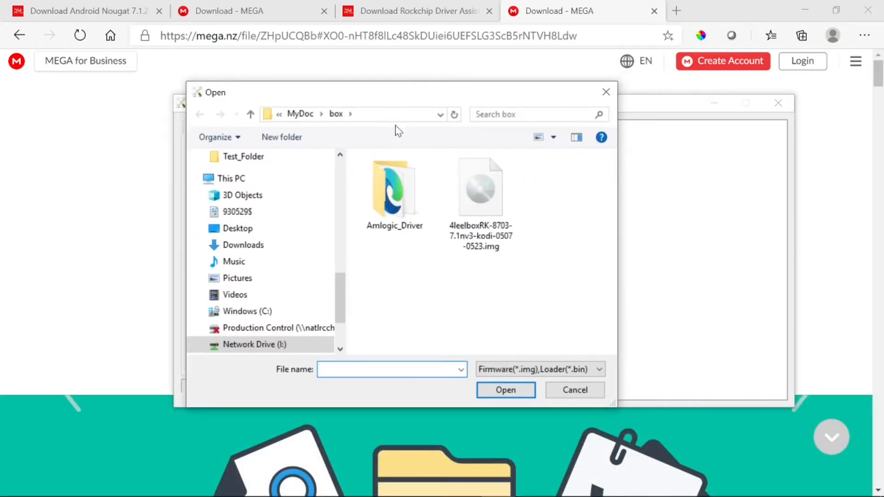
- Load 4leelboxRK-8703-7.1nv3-kodi-0507-0523.img as the firmware path, confirming it again via the Firmware chooser
{"action": "left_click", "coordinate": [479, 191]}
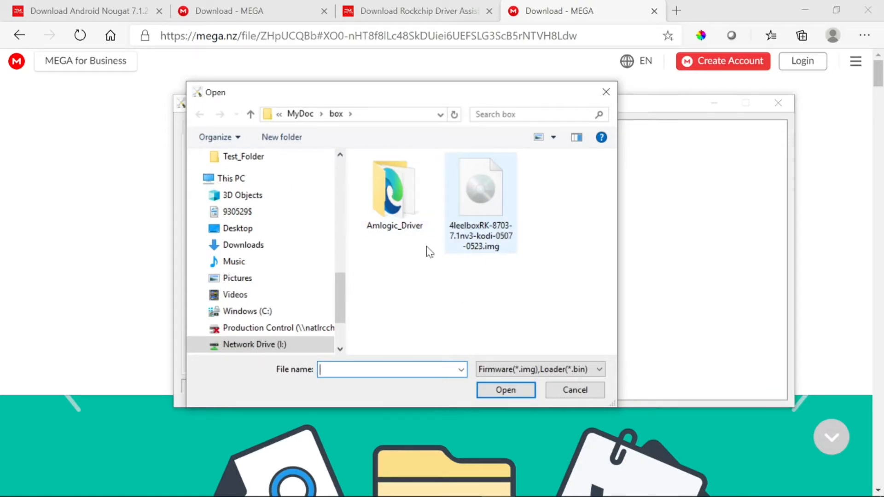
{"action": "mouse_move", "coordinate": [450, 114]}
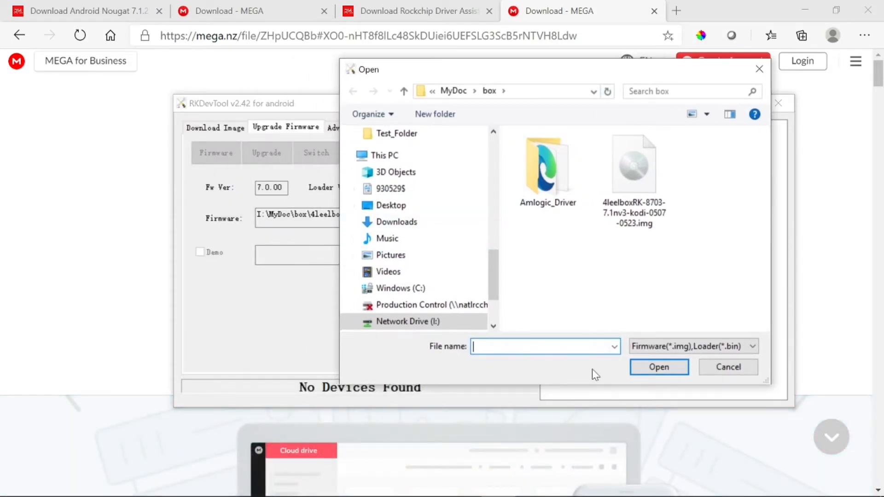
{"action": "left_click", "coordinate": [634, 164]}
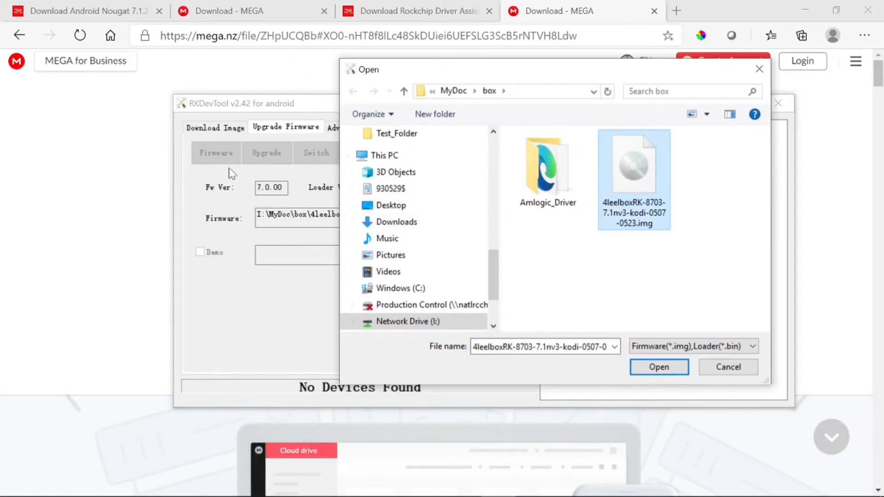
{"action": "left_click", "coordinate": [658, 367]}
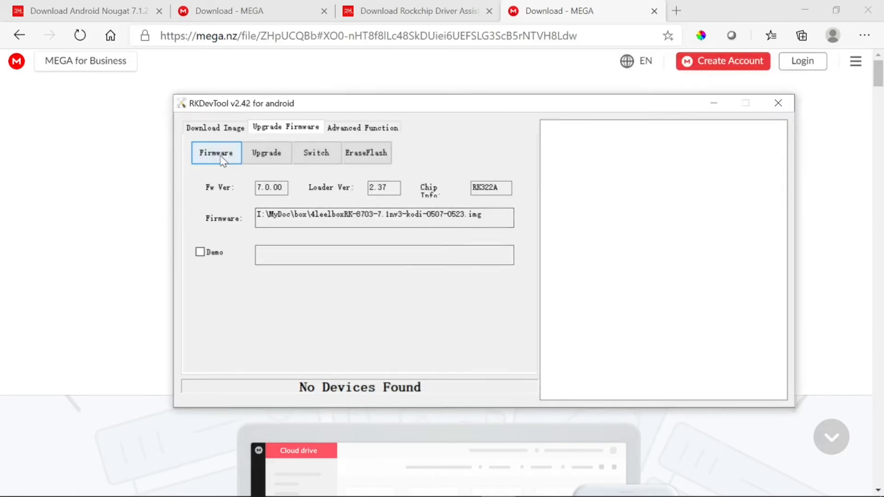
{"action": "left_click", "coordinate": [383, 217]}
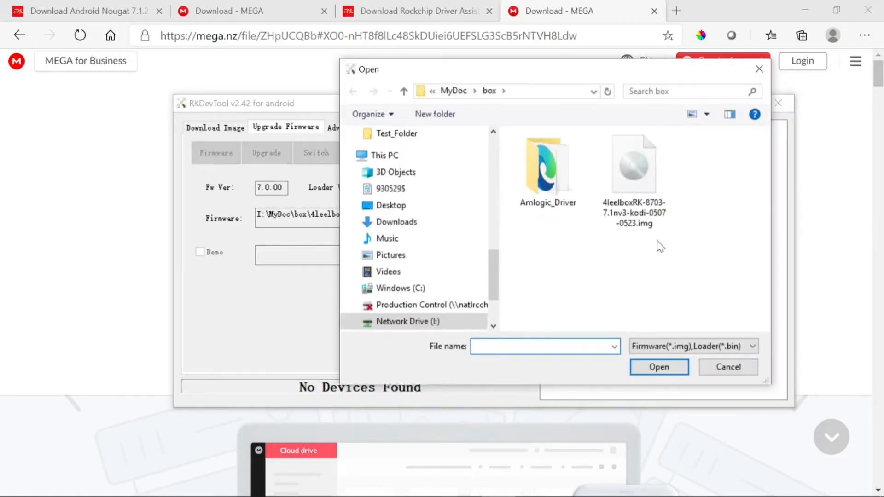
{"action": "left_click", "coordinate": [658, 368]}
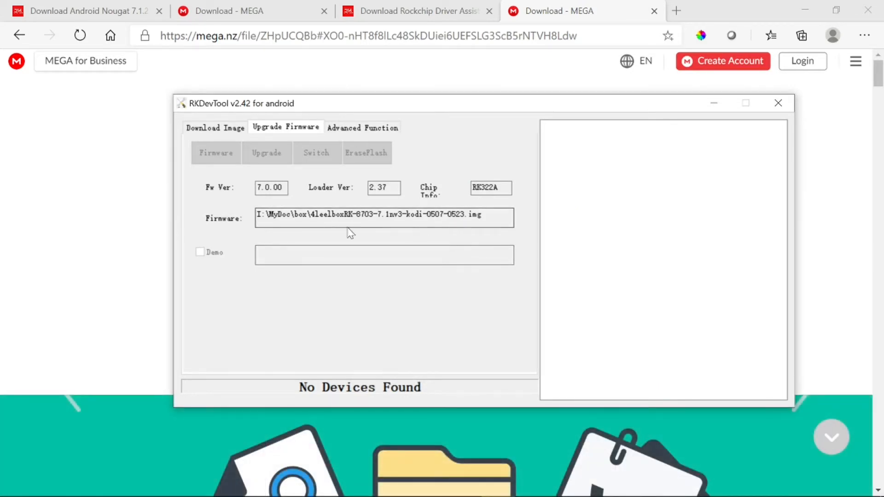
{"action": "mouse_move", "coordinate": [261, 164]}
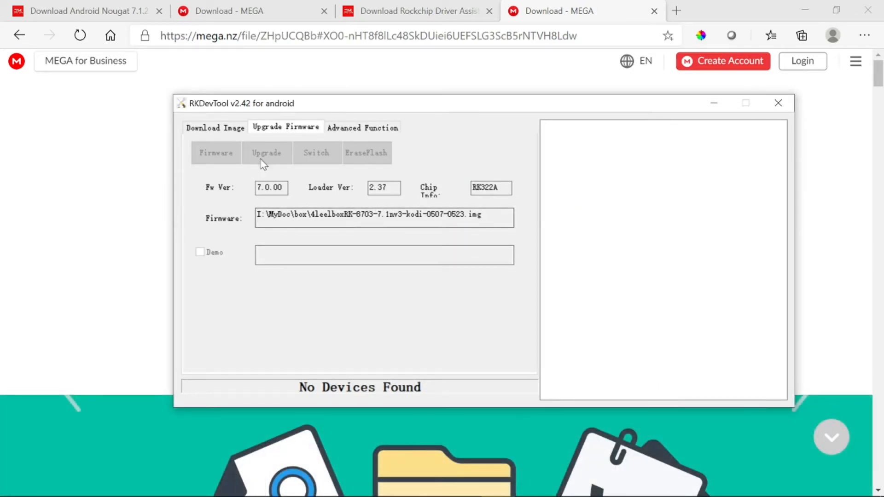
{"action": "mouse_move", "coordinate": [265, 156]}
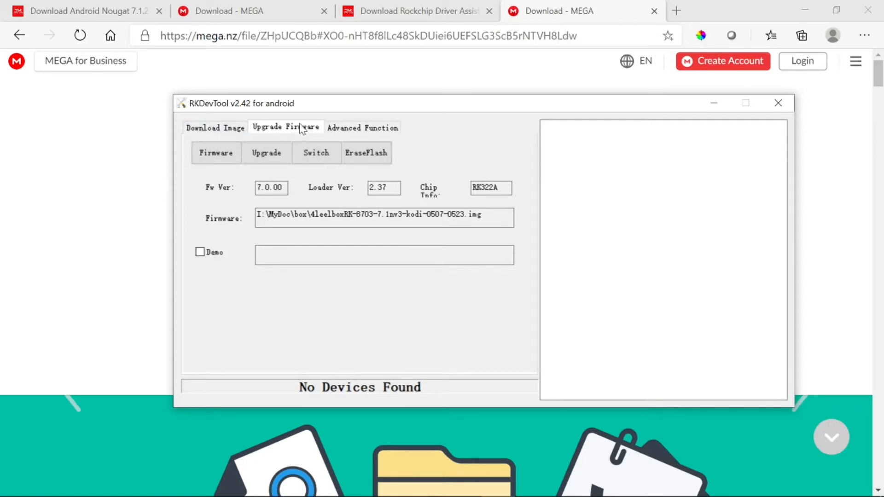
- Attempt the upgrade and acknowledge the 'No found any devices, stop running!' error
{"action": "left_click", "coordinate": [267, 153]}
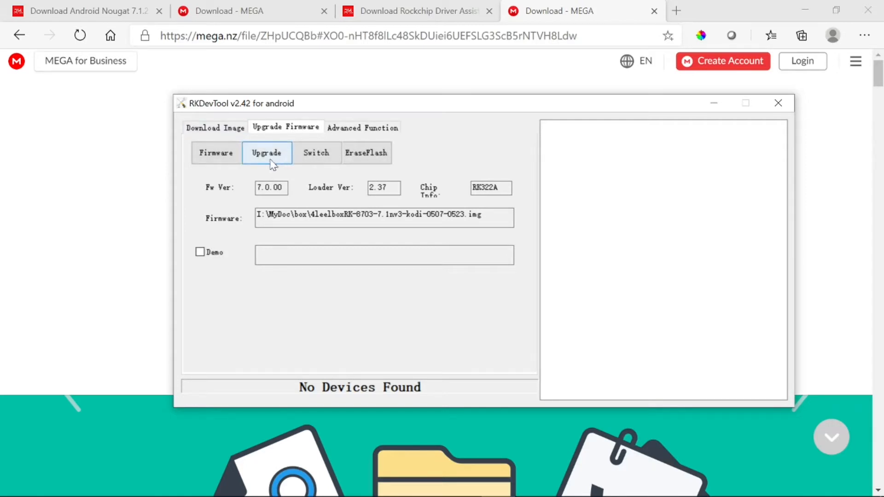
{"action": "left_click", "coordinate": [266, 153]}
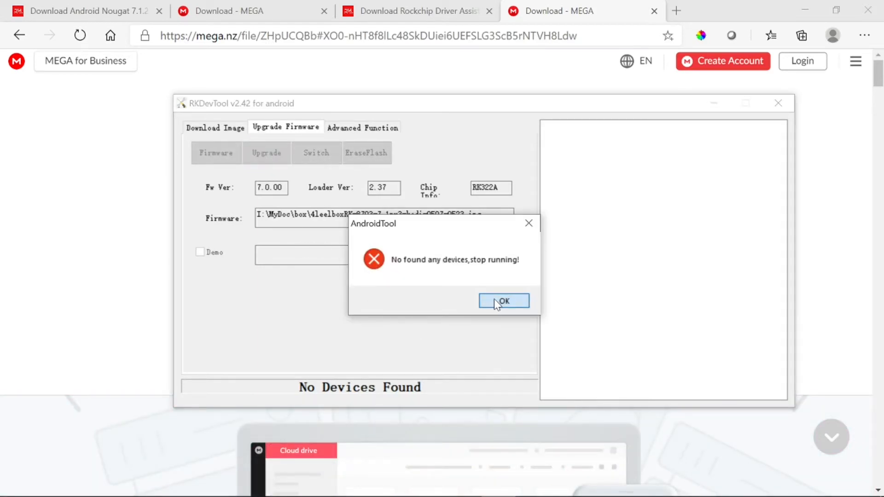
{"action": "left_click", "coordinate": [503, 301]}
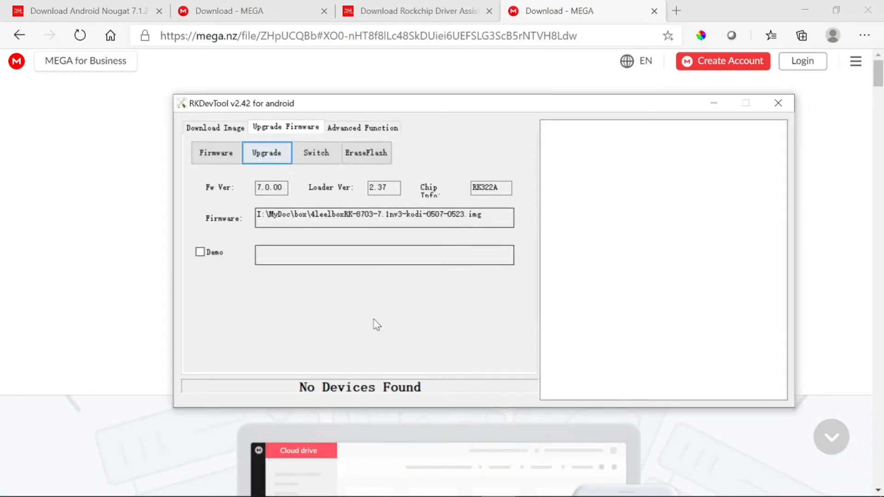
{"action": "mouse_move", "coordinate": [379, 376]}
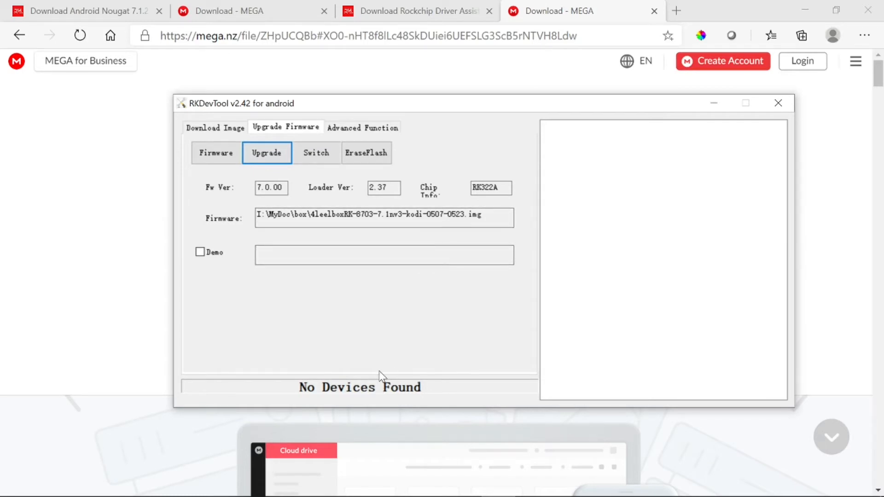
{"action": "mouse_move", "coordinate": [427, 330]}
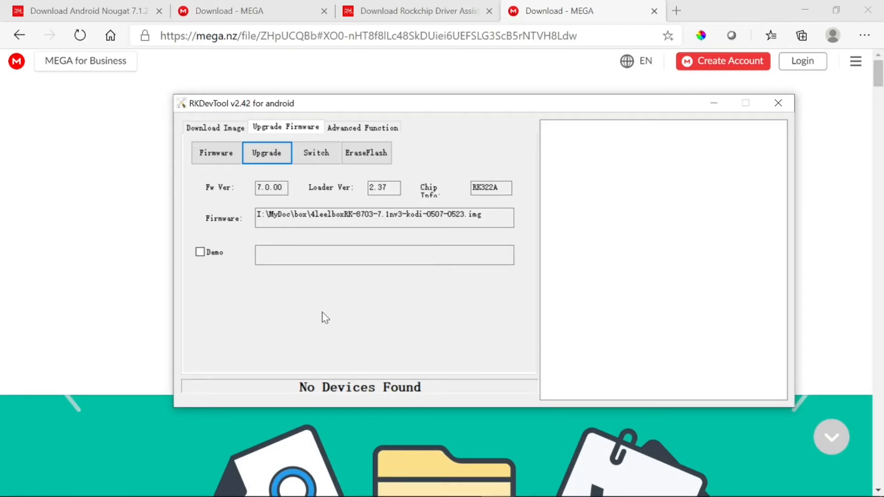
{"action": "mouse_move", "coordinate": [377, 300]}
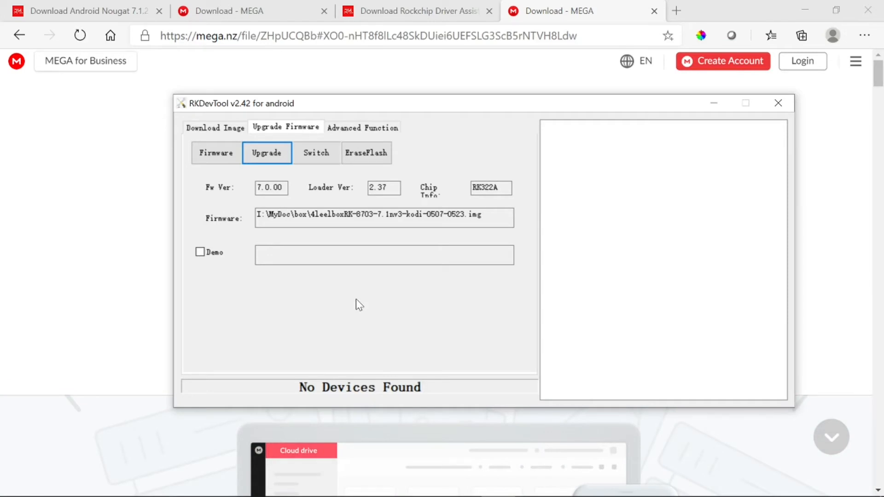
{"action": "mouse_move", "coordinate": [363, 302]}
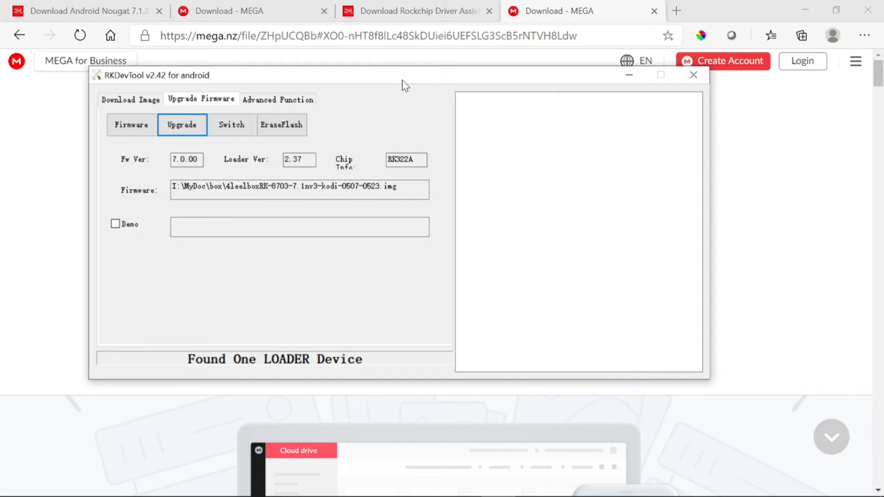
{"action": "mouse_move", "coordinate": [273, 154]}
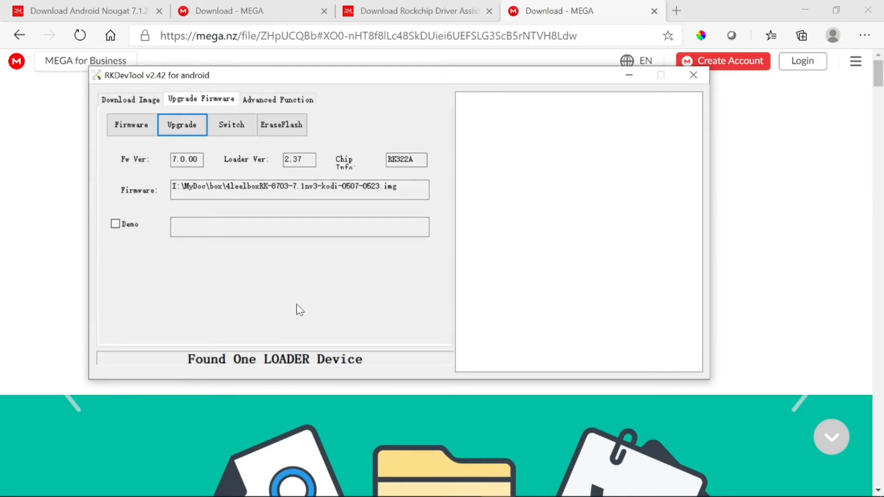
{"action": "mouse_move", "coordinate": [265, 265]}
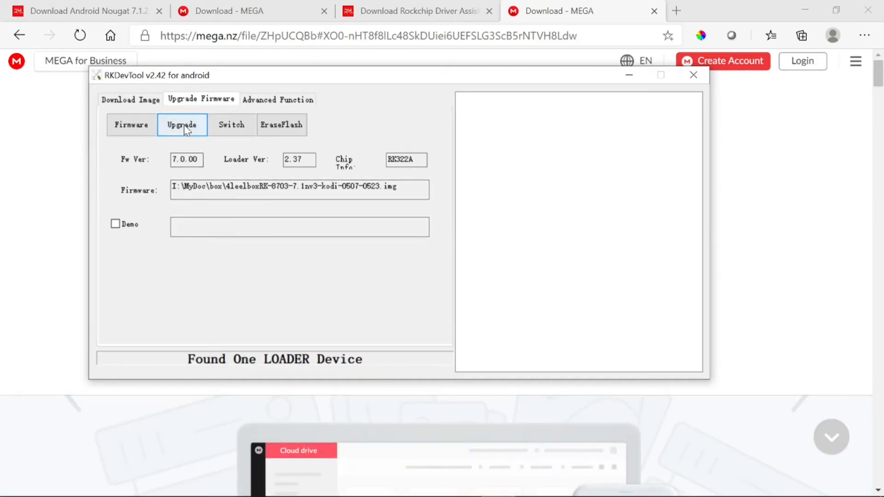
- Start the Upgrade so the Leelbox image begins flashing onto the TV box
{"action": "left_click", "coordinate": [181, 124]}
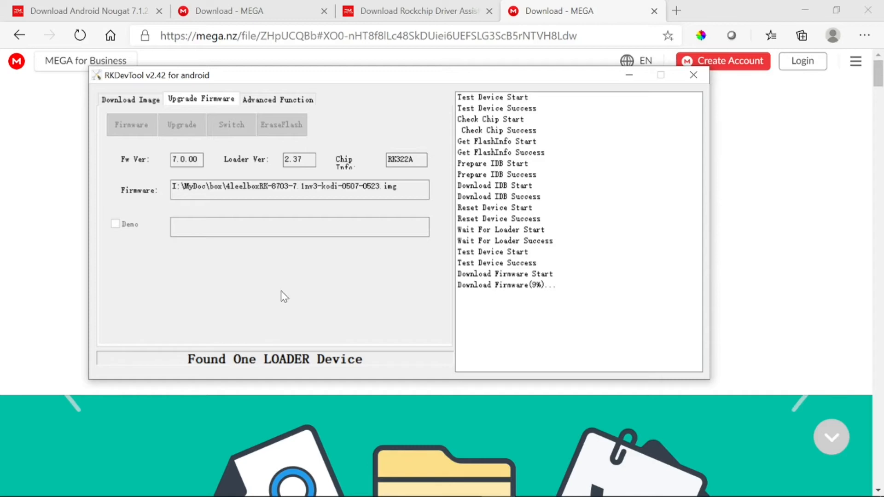
{"action": "mouse_move", "coordinate": [501, 307]}
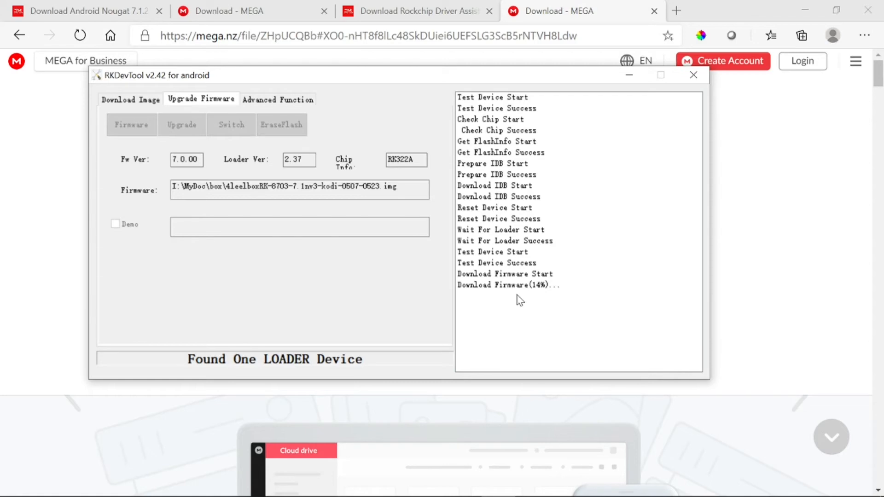
{"action": "mouse_move", "coordinate": [556, 299]}
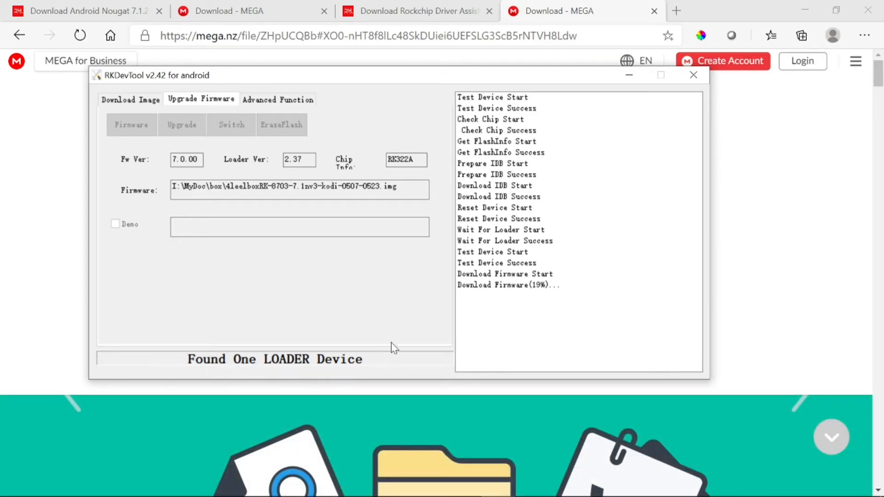
{"action": "mouse_move", "coordinate": [378, 323]}
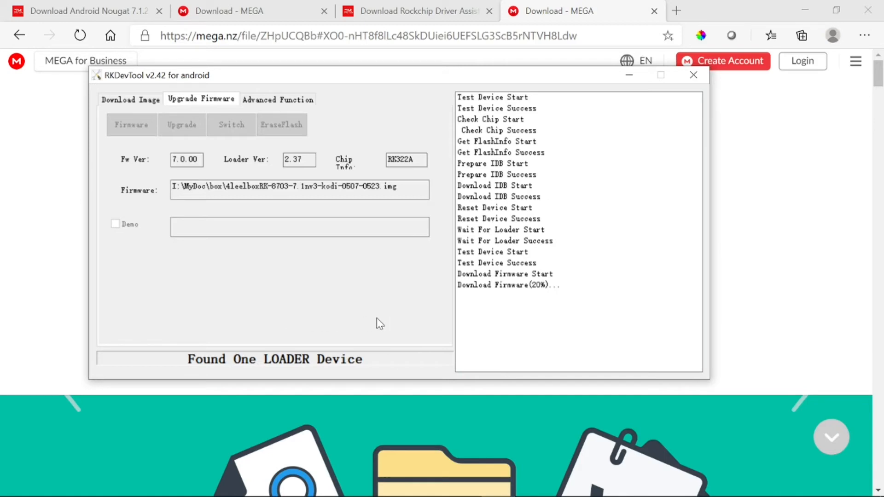
{"action": "mouse_move", "coordinate": [541, 298]}
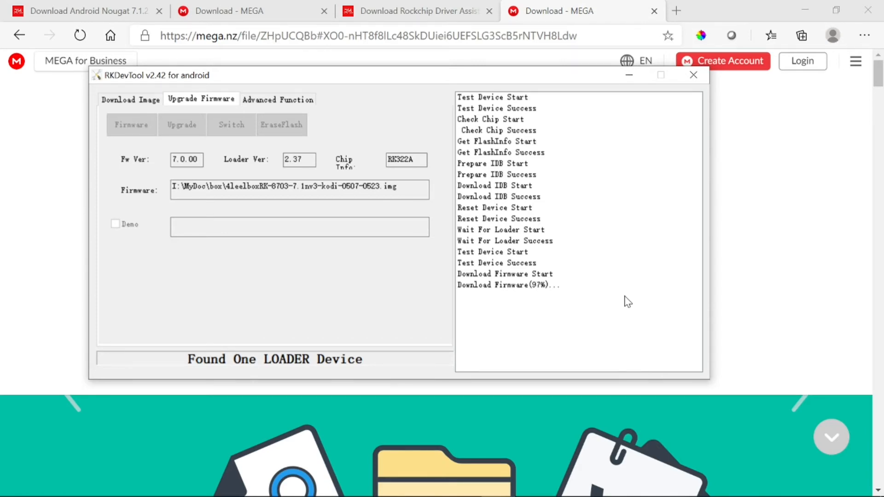
{"action": "mouse_move", "coordinate": [580, 315]}
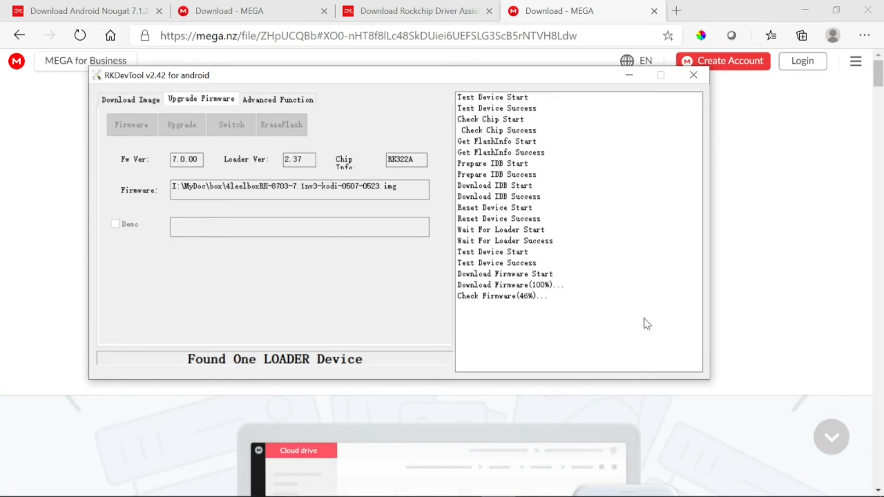
{"action": "mouse_move", "coordinate": [613, 353]}
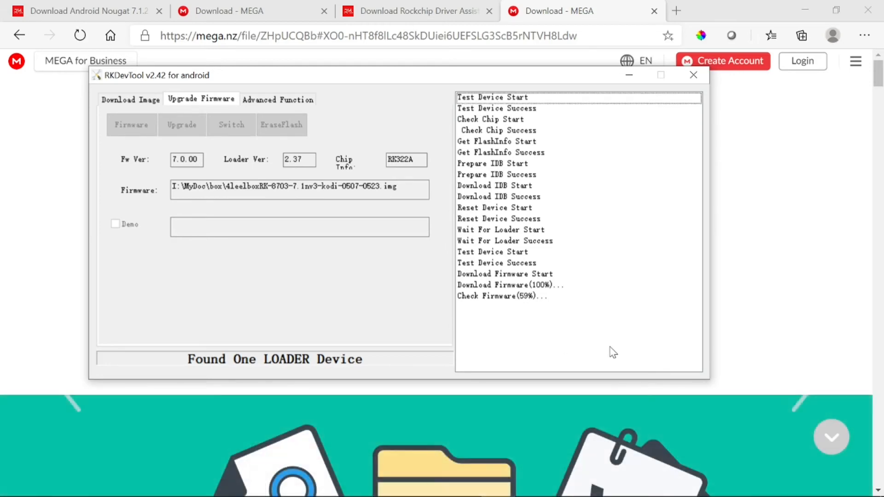
{"action": "mouse_move", "coordinate": [619, 269]}
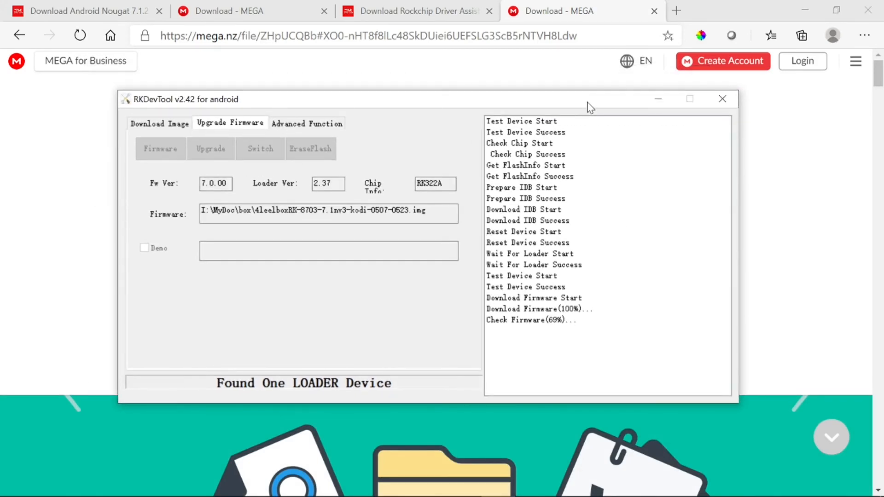
{"action": "mouse_move", "coordinate": [724, 242]}
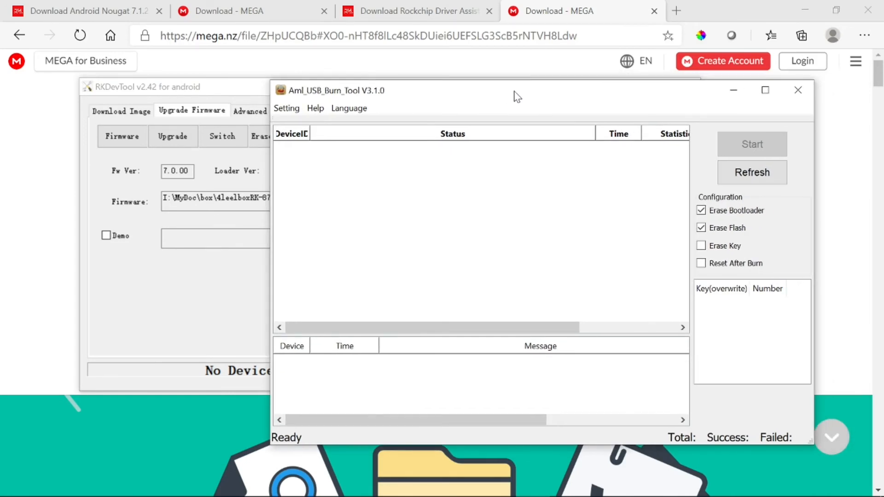
- Close Aml_USB_Burn_Tool to reveal the RKDevTool log with Download Firmware Success
{"action": "left_click", "coordinate": [798, 91]}
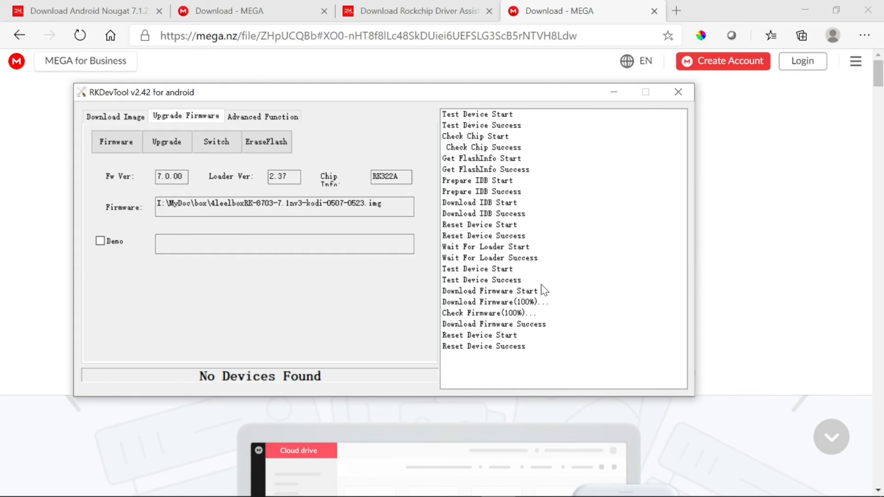
{"action": "mouse_move", "coordinate": [486, 313]}
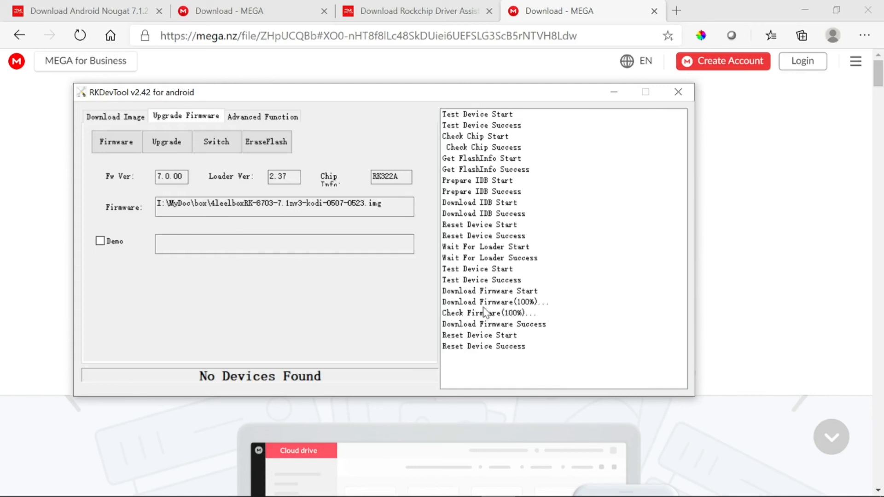
{"action": "mouse_move", "coordinate": [481, 353]}
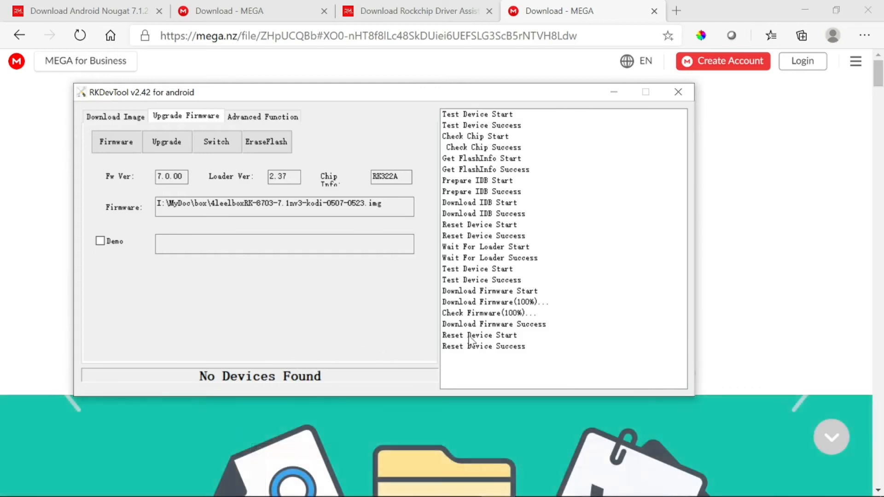
{"action": "mouse_move", "coordinate": [245, 345]}
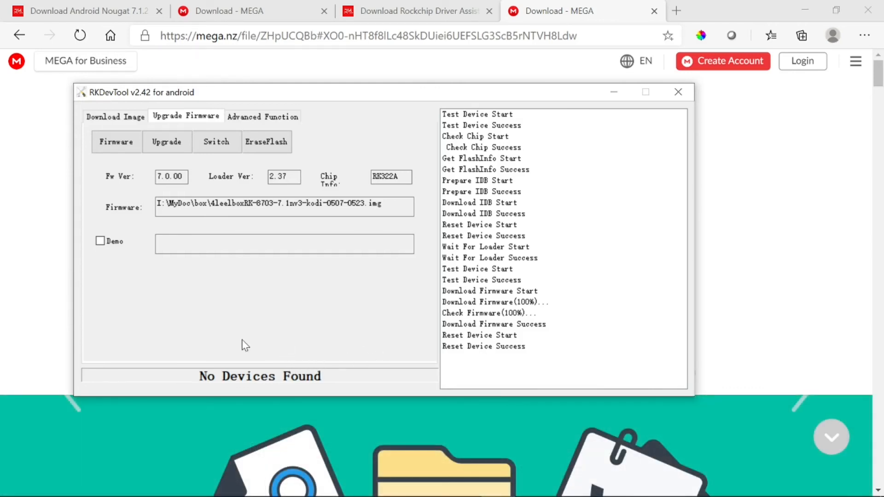
{"action": "mouse_move", "coordinate": [264, 329]}
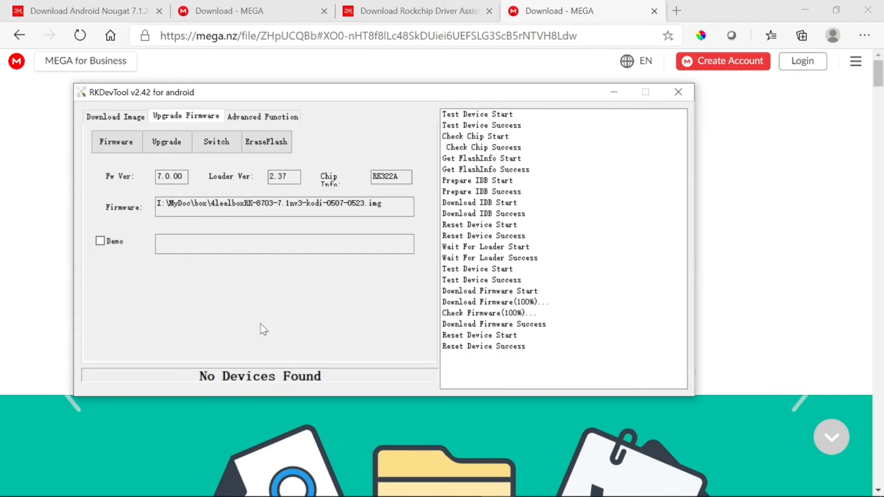
{"action": "mouse_move", "coordinate": [293, 321]}
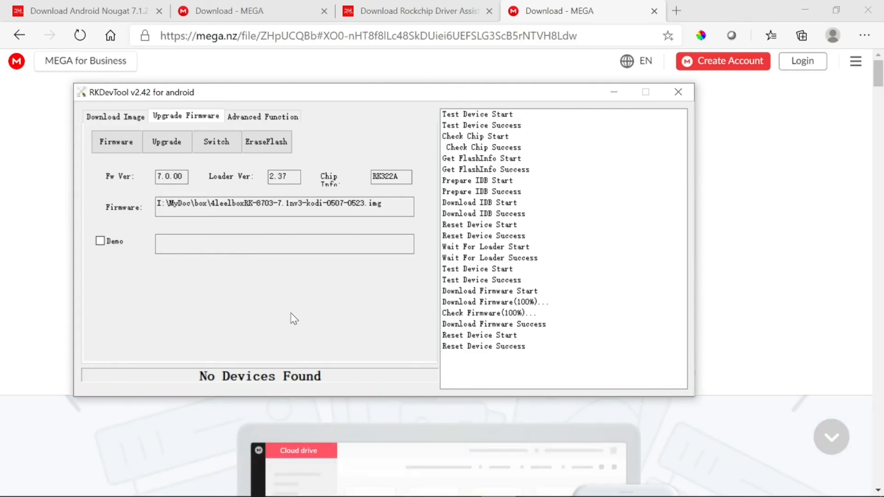
{"action": "mouse_move", "coordinate": [346, 314]}
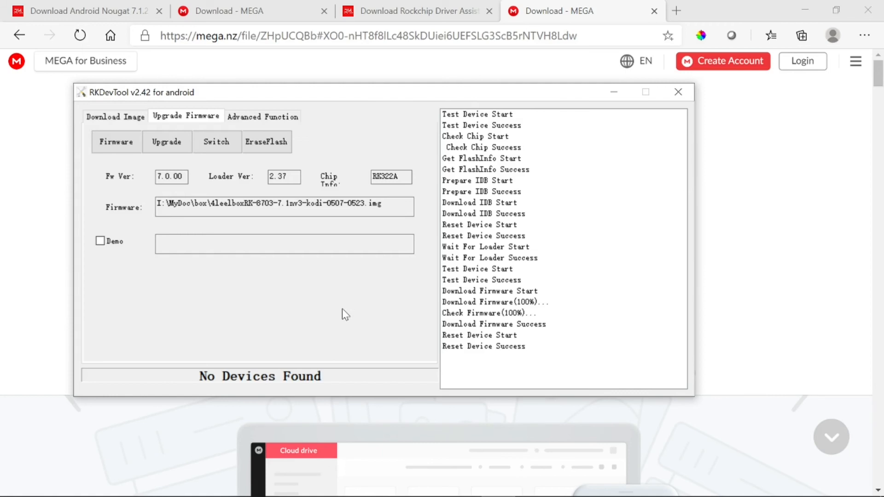